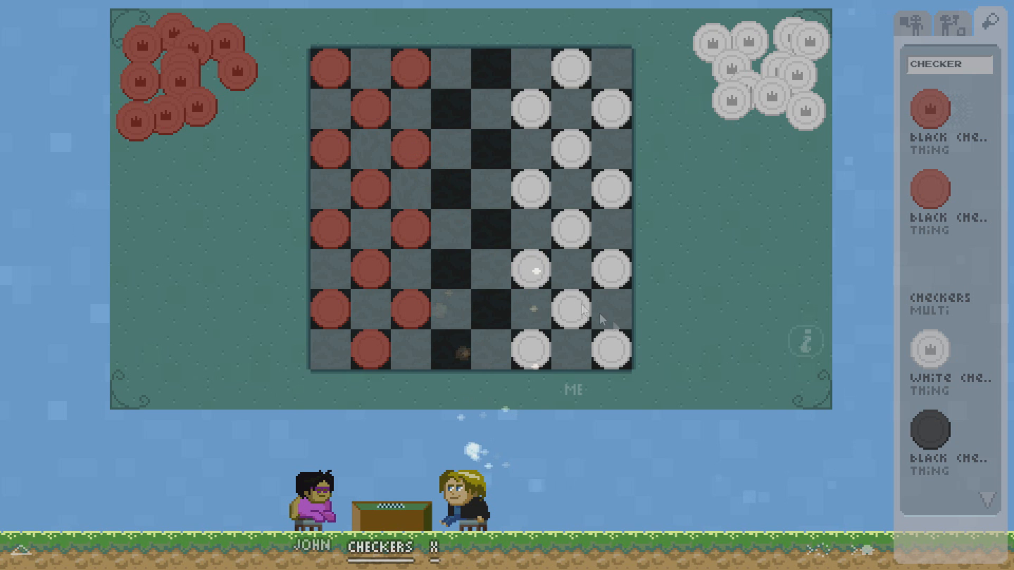
pyautogui.moveTo(807, 343)
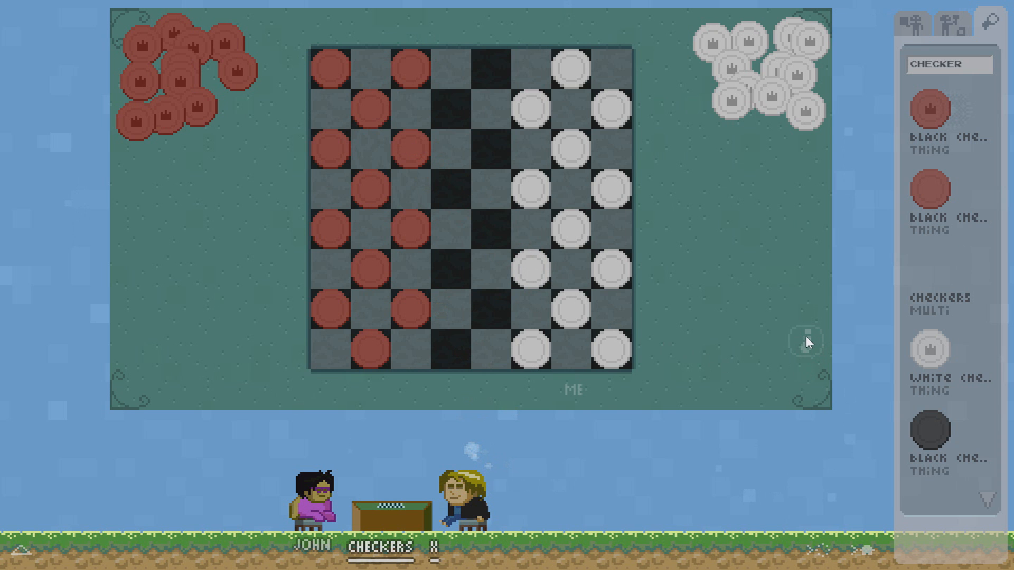
pyautogui.moveTo(713, 229)
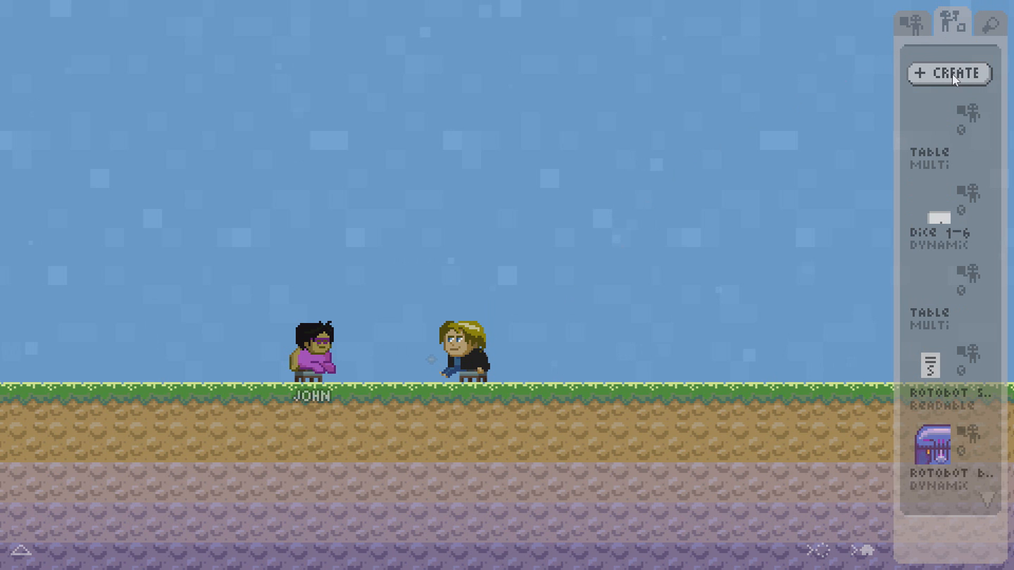
# Create a new MULTI-type creation and name it TABLE.
pyautogui.click(951, 73)
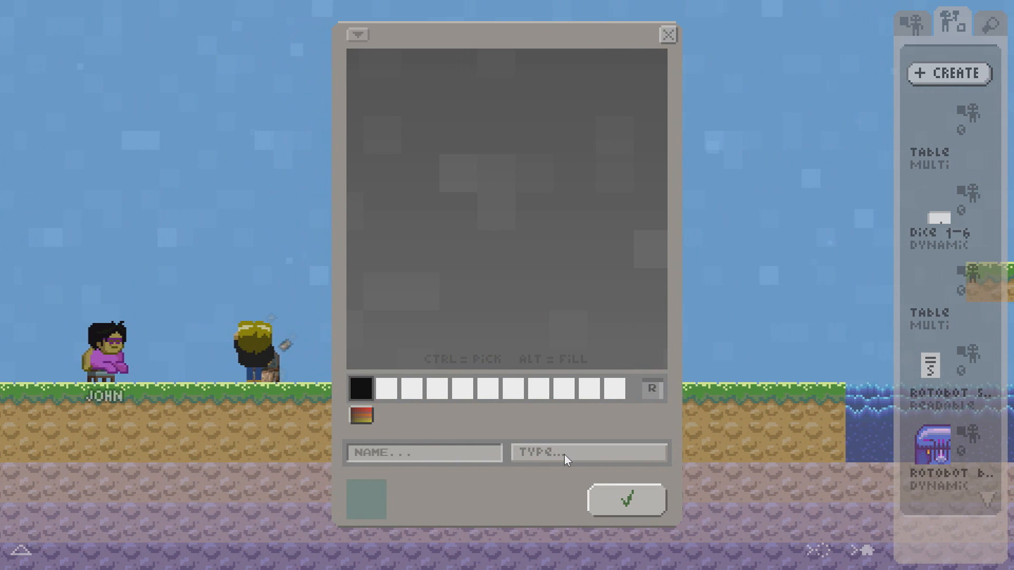
pyautogui.click(560, 453)
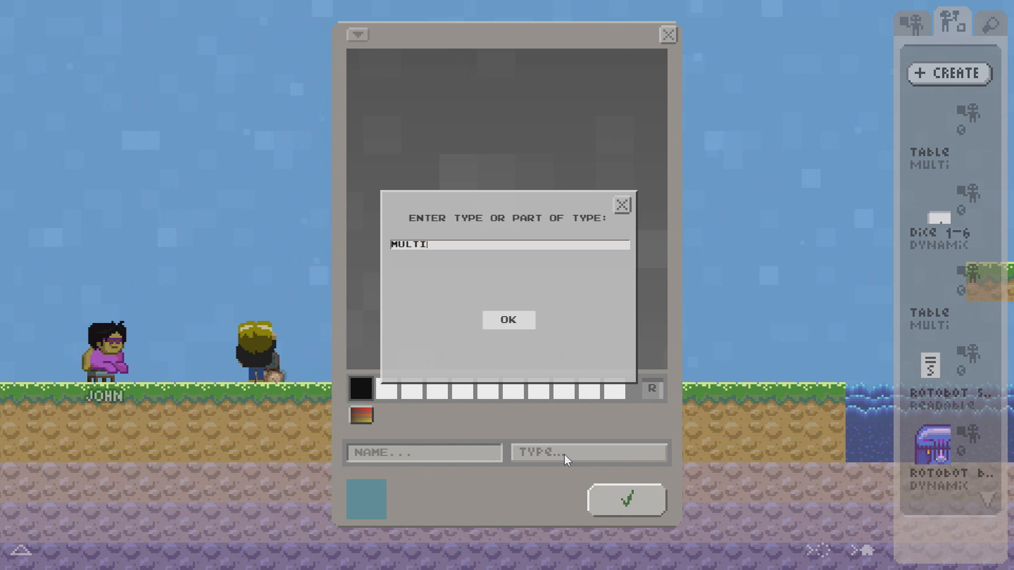
pyautogui.click(509, 320)
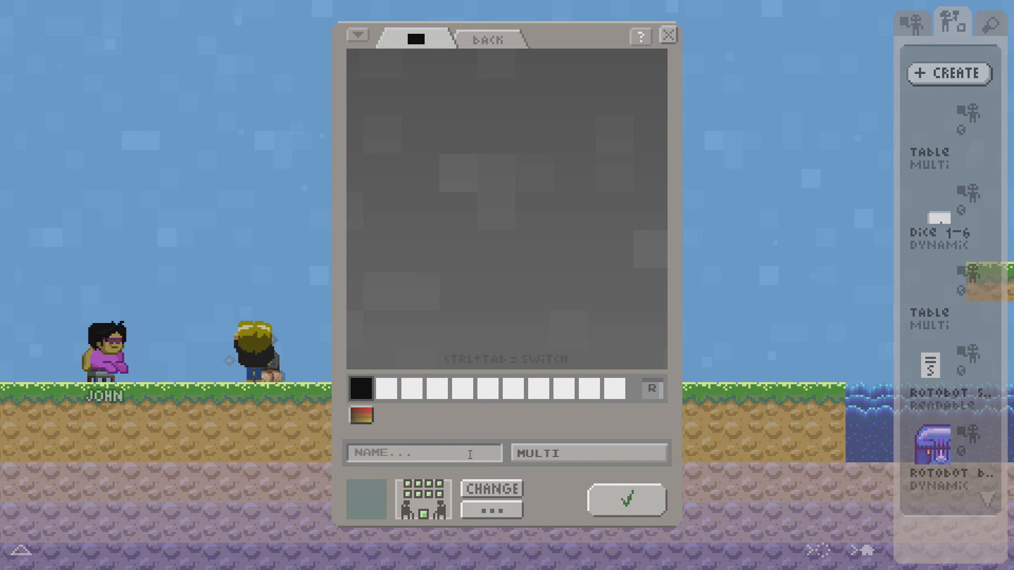
pyautogui.write('TABLE')
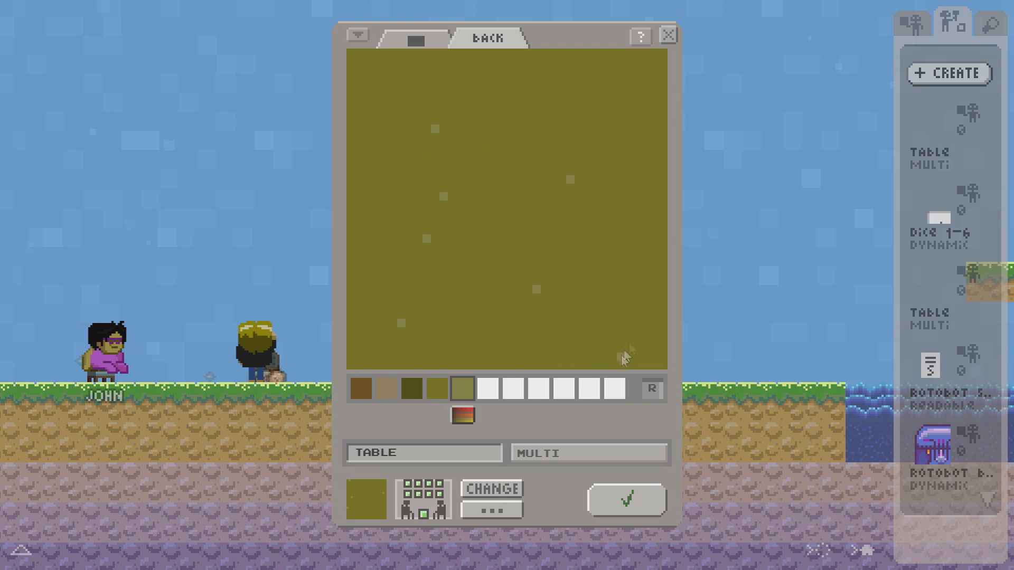
pyautogui.moveTo(355, 135)
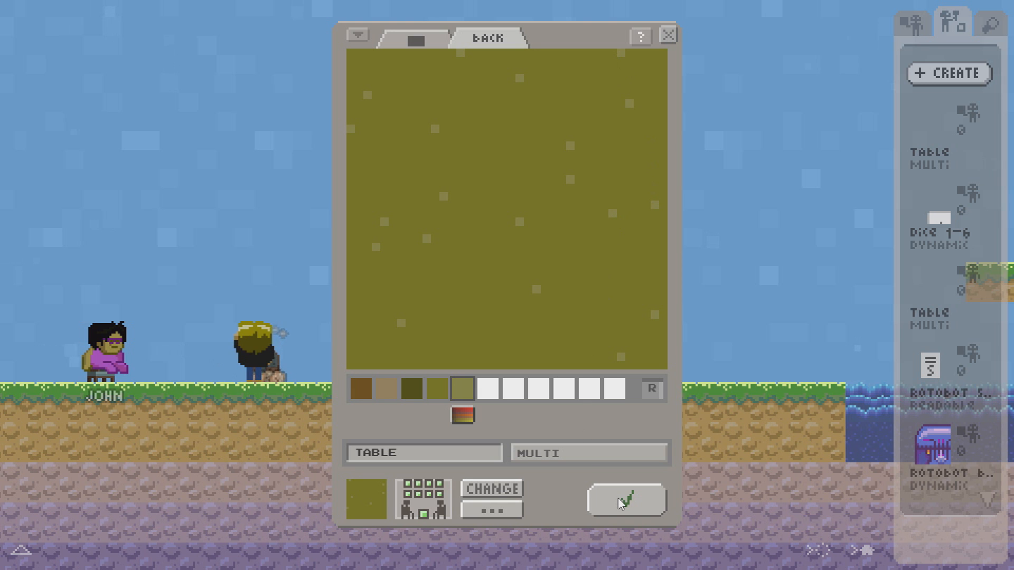
# Save the TABLE creation and begin setting up its movable card pieces.
pyautogui.click(627, 500)
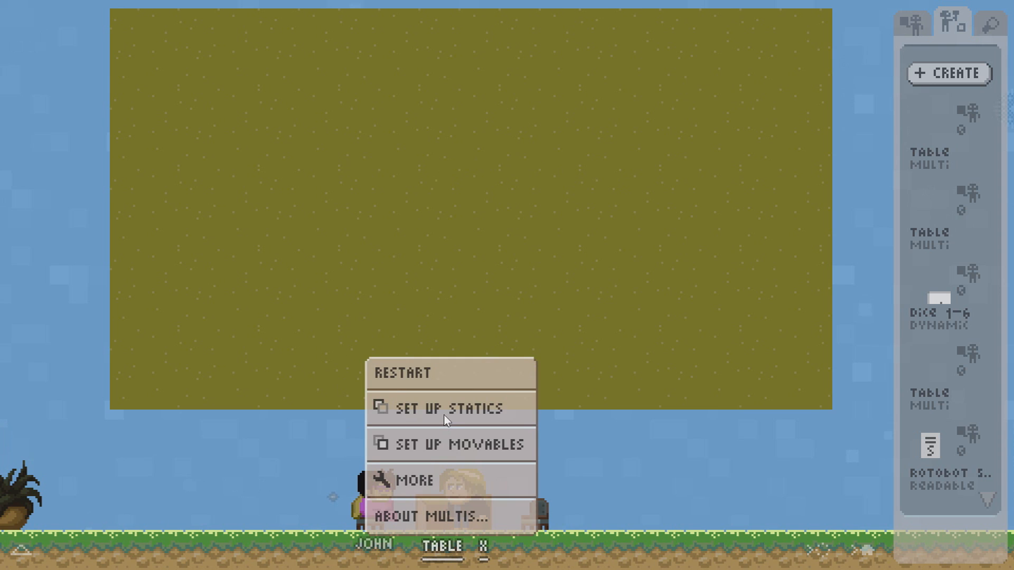
pyautogui.moveTo(456, 454)
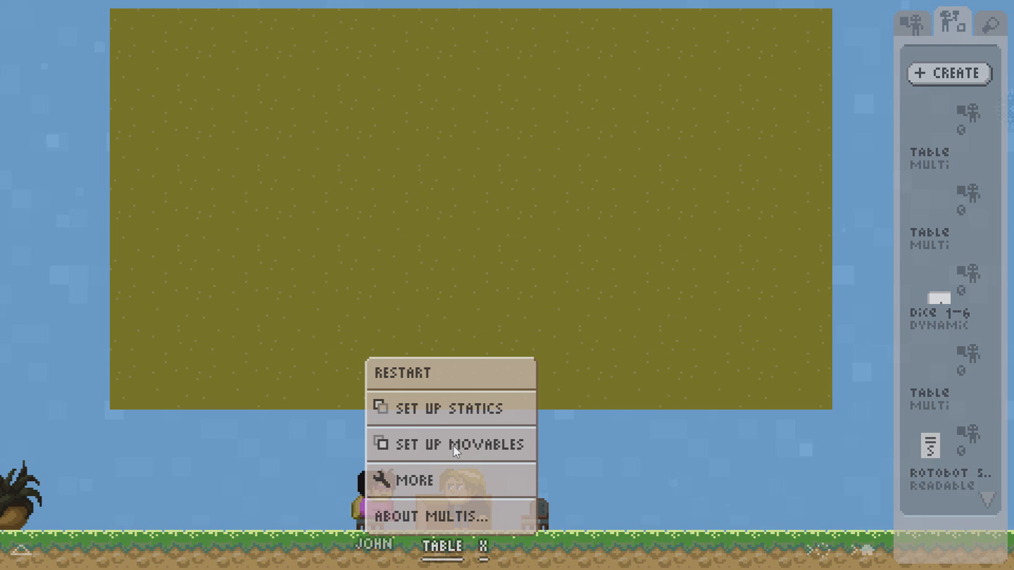
pyautogui.click(454, 444)
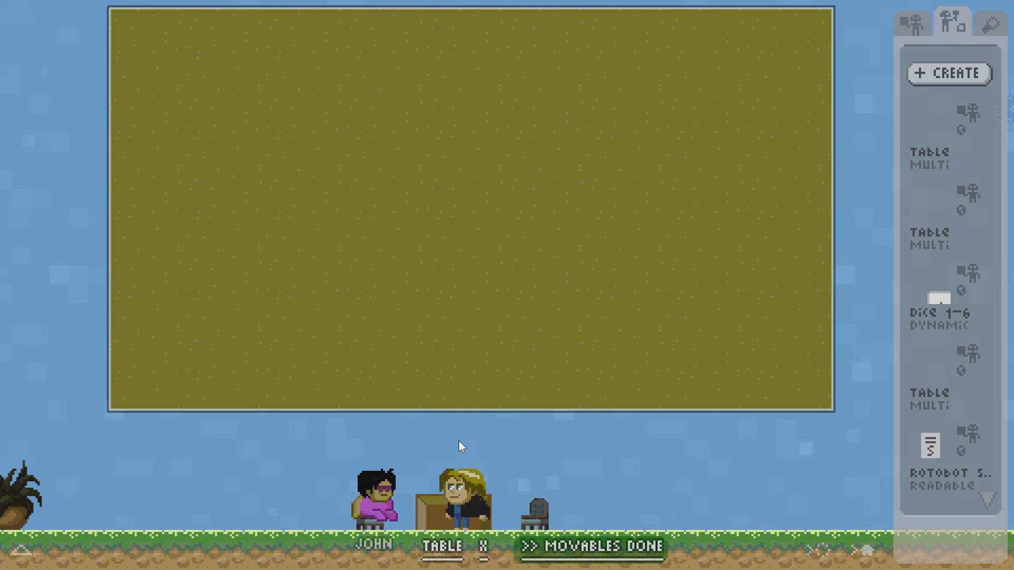
pyautogui.press('F11')
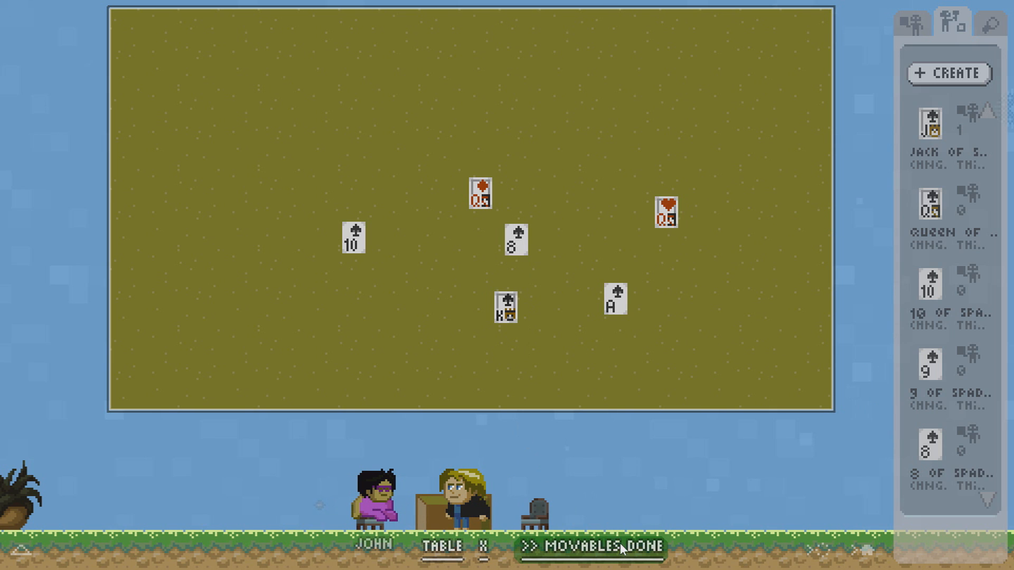
# Drag the King card left, back toward centre, then close its editor.
pyautogui.moveTo(505, 308); pyautogui.dragTo(248, 317)
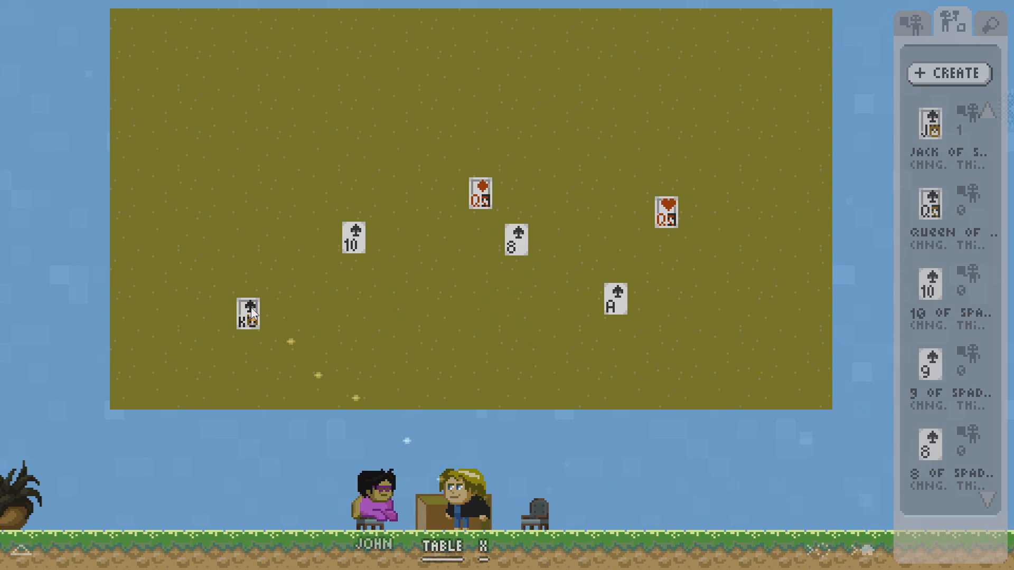
pyautogui.moveTo(245, 317); pyautogui.dragTo(406, 285)
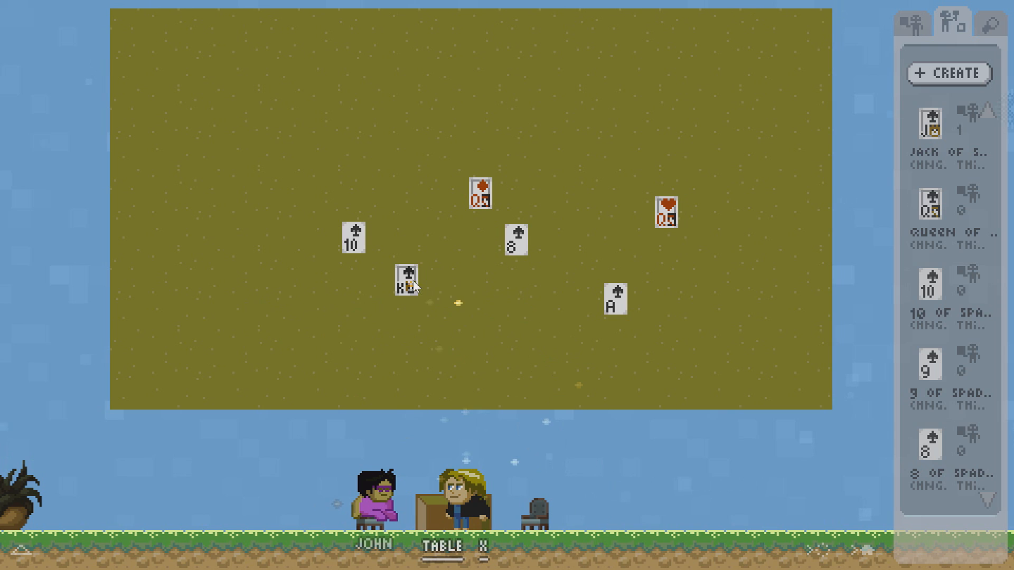
pyautogui.moveTo(407, 285); pyautogui.dragTo(471, 307)
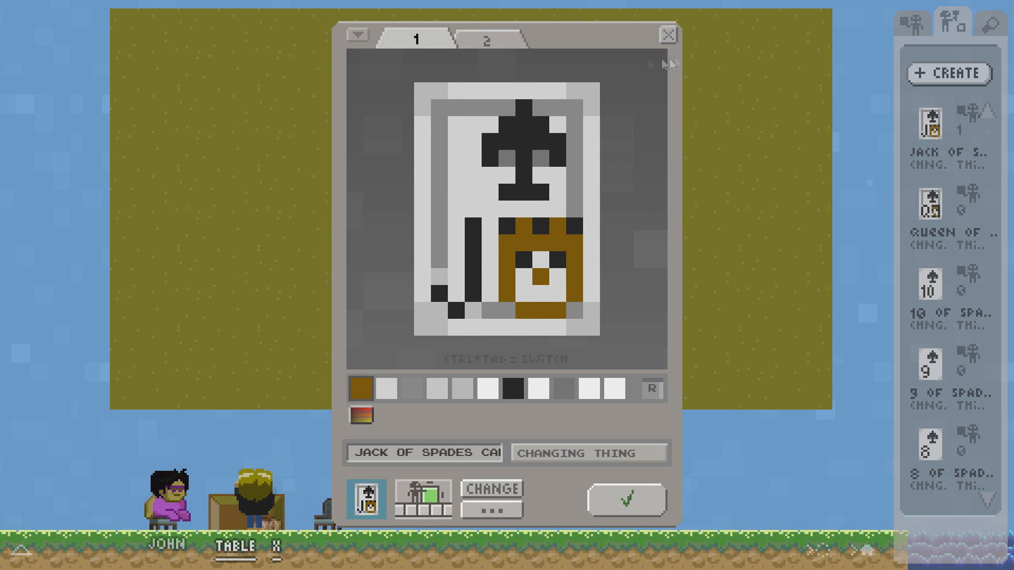
pyautogui.click(667, 33)
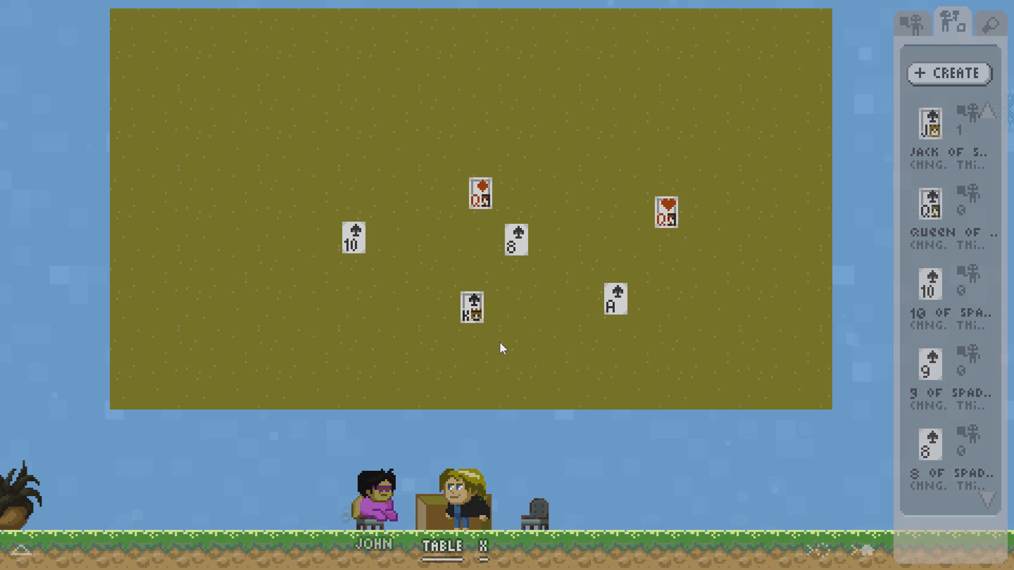
pyautogui.moveTo(450, 552)
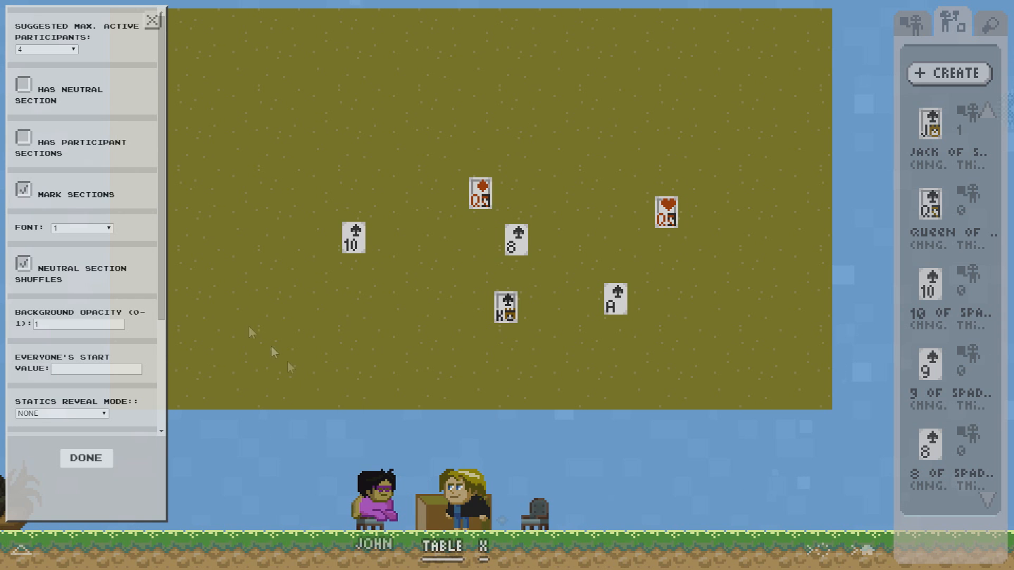
# Enable participant sections, move the King into your section, then add a neutral section.
pyautogui.click(25, 139)
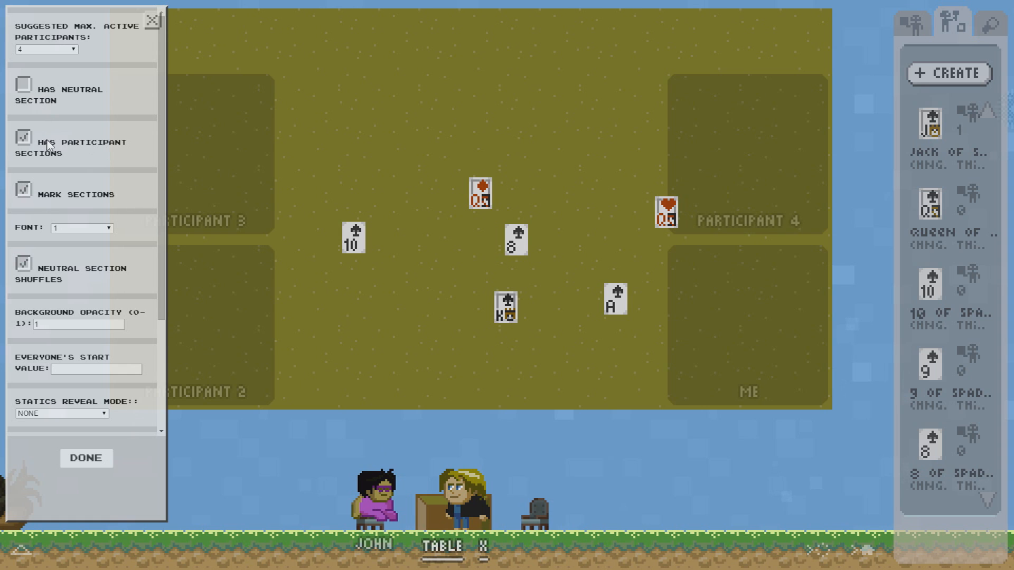
pyautogui.moveTo(50, 153)
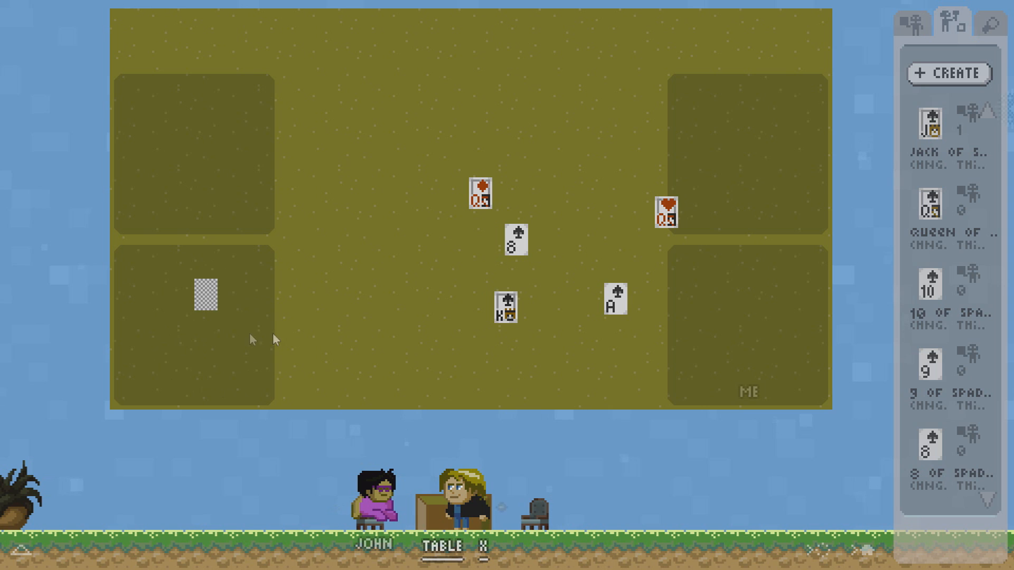
pyautogui.moveTo(504, 309); pyautogui.dragTo(730, 302)
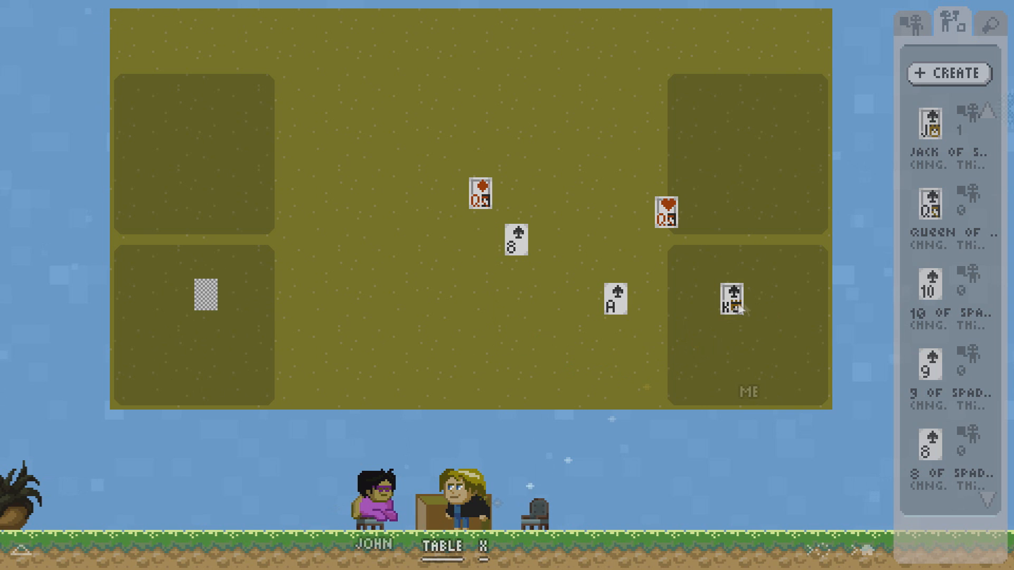
pyautogui.moveTo(745, 315)
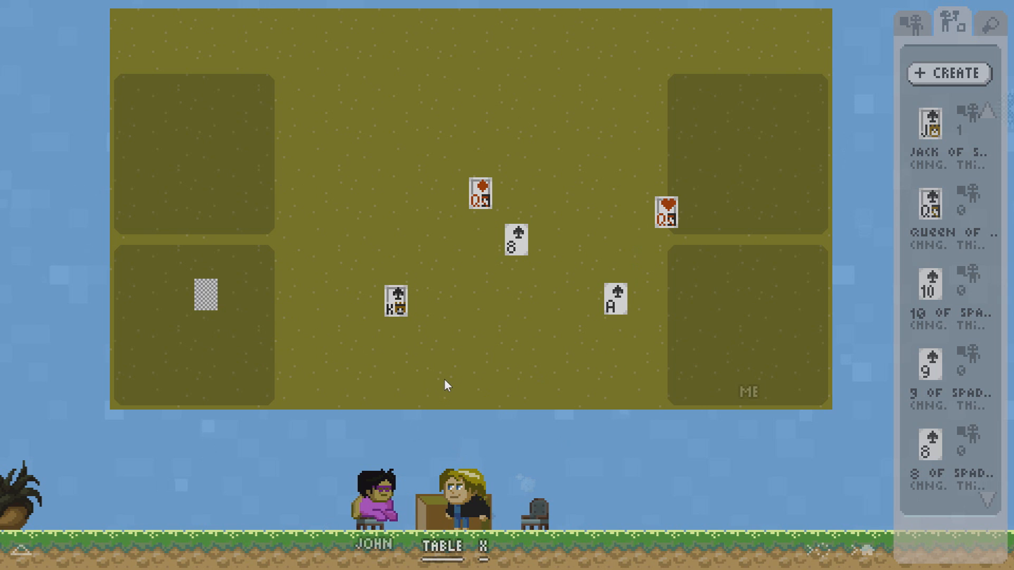
pyautogui.moveTo(449, 556)
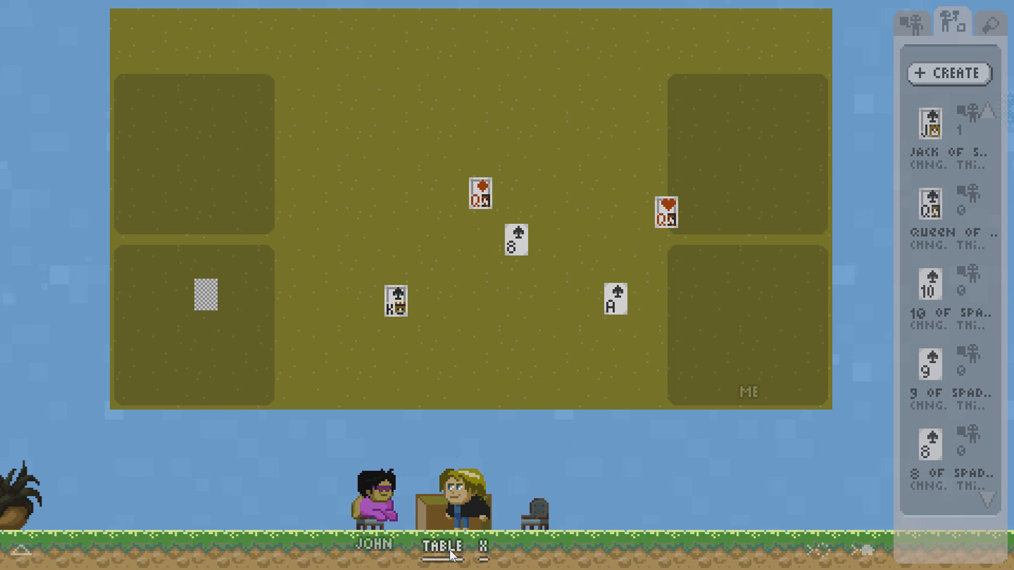
pyautogui.click(446, 547)
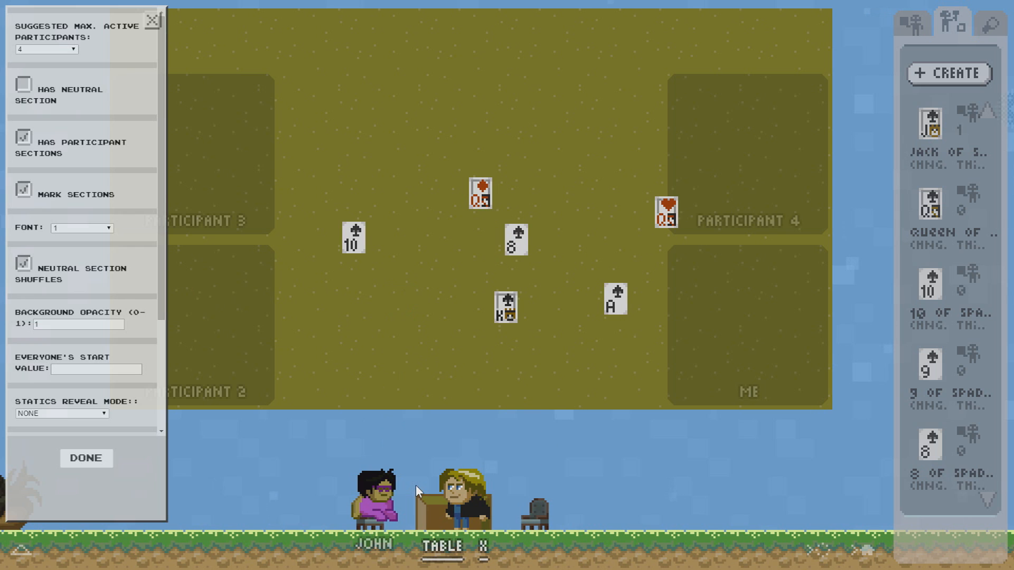
pyautogui.click(24, 87)
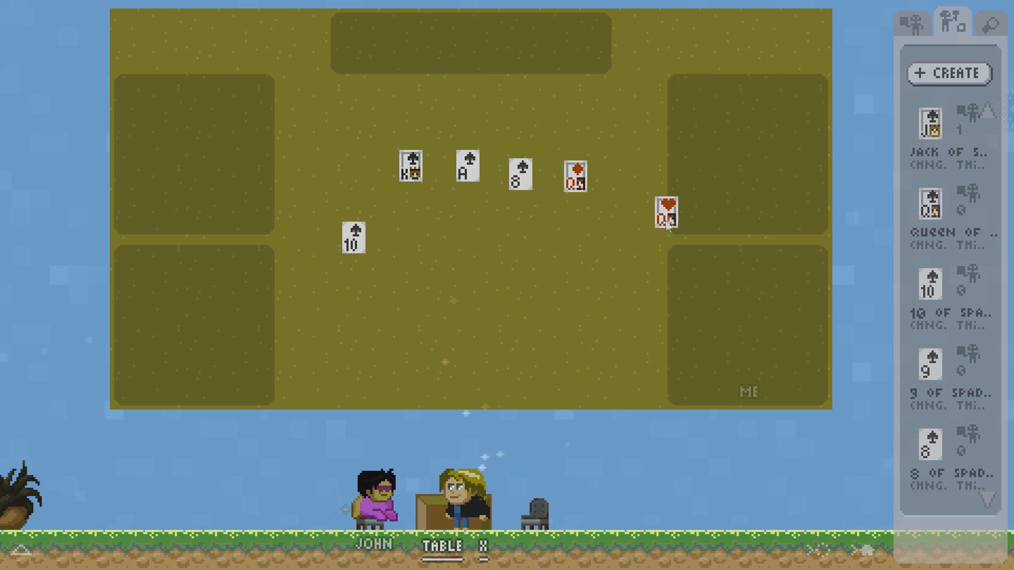
# Reposition the heart card, then open Dice 1-6 and view its pip faces.
pyautogui.moveTo(663, 215); pyautogui.dragTo(563, 256)
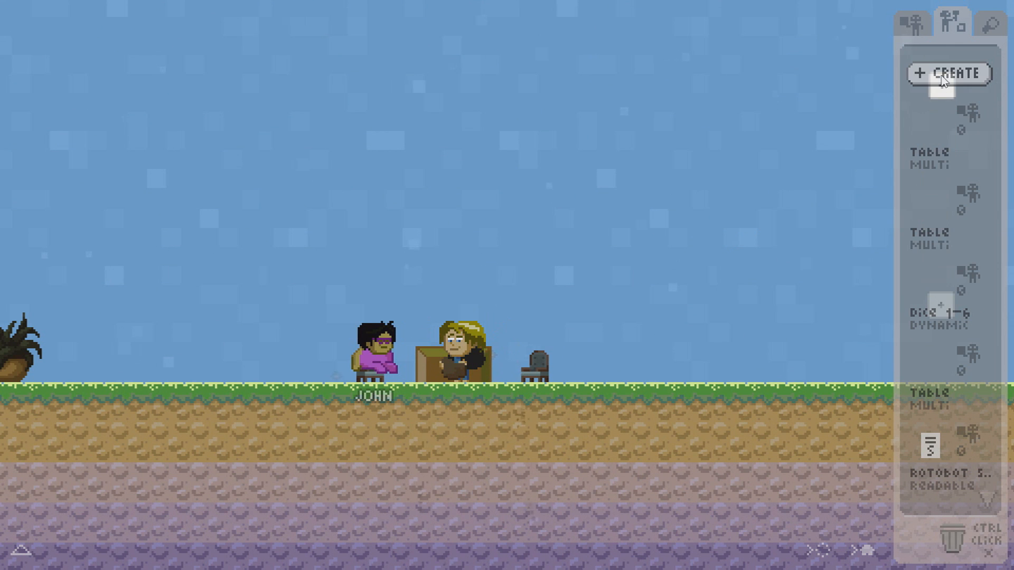
pyautogui.click(940, 304)
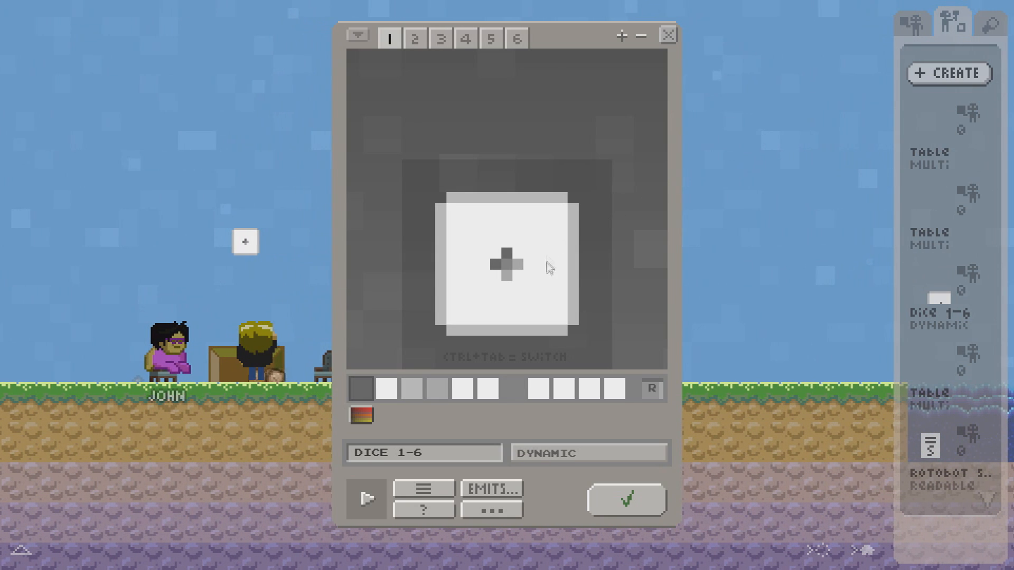
pyautogui.moveTo(554, 178)
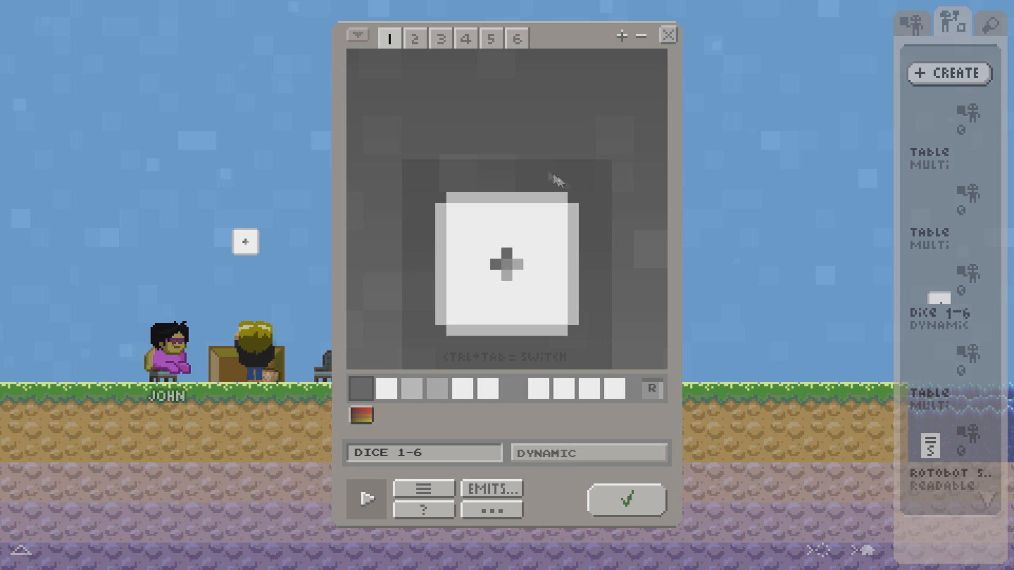
pyautogui.click(466, 39)
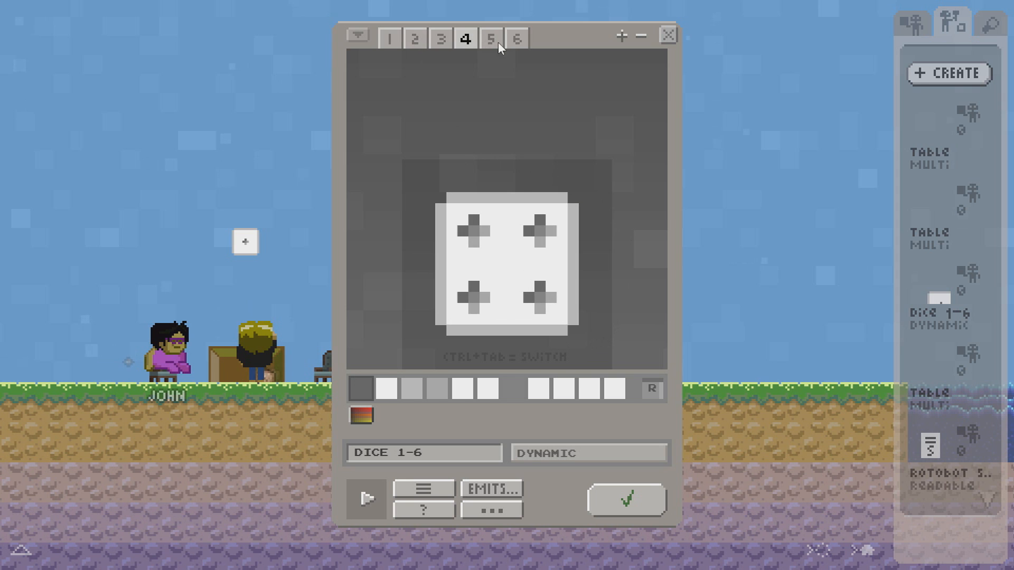
pyautogui.click(389, 40)
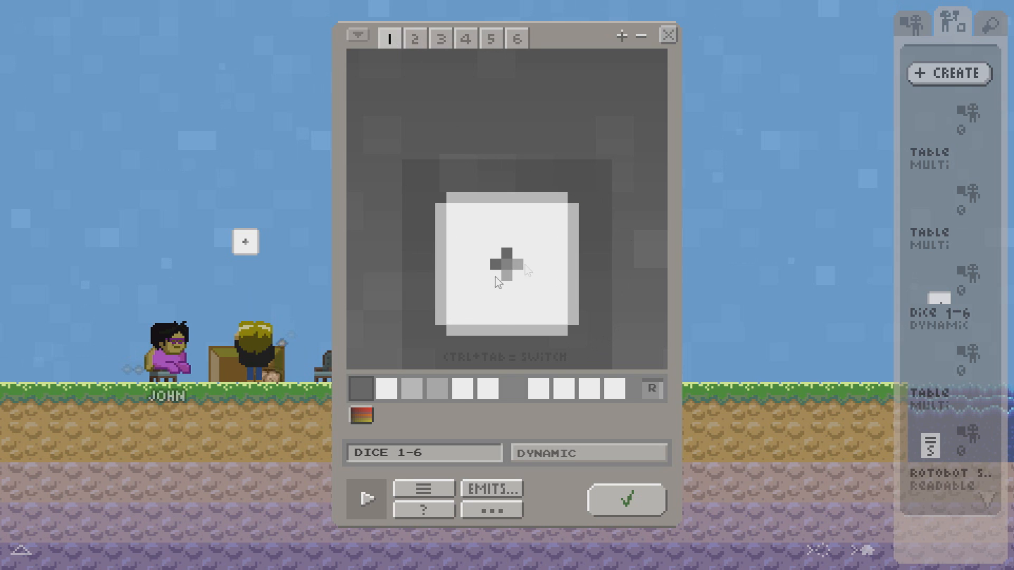
pyautogui.moveTo(495, 310)
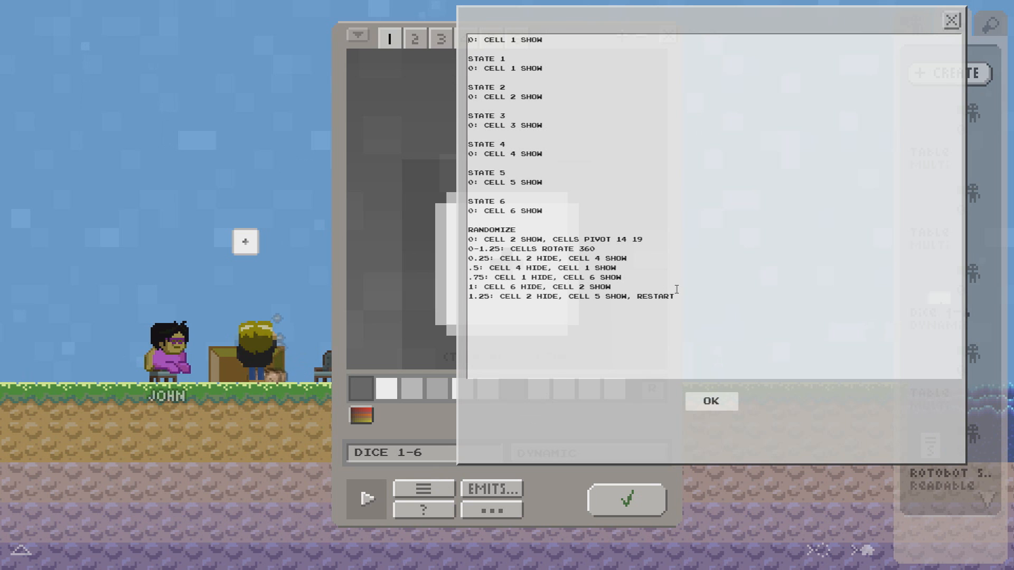
# Highlight the full RANDOMIZE block in the Dice 1-6 script.
pyautogui.doubleClick(483, 58)
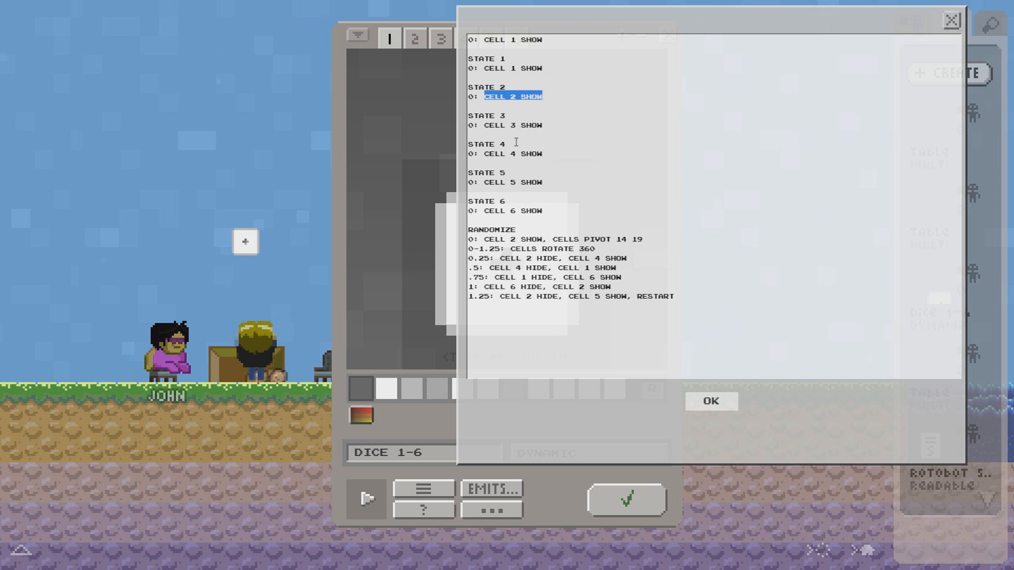
pyautogui.moveTo(471, 238); pyautogui.dragTo(674, 297)
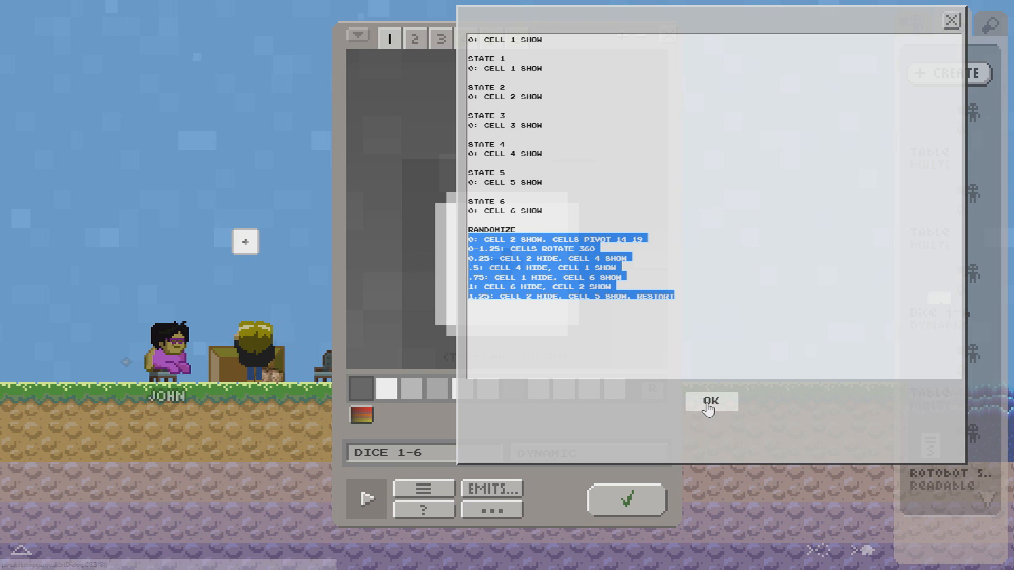
# Dismiss the dice script window with OK.
pyautogui.click(711, 401)
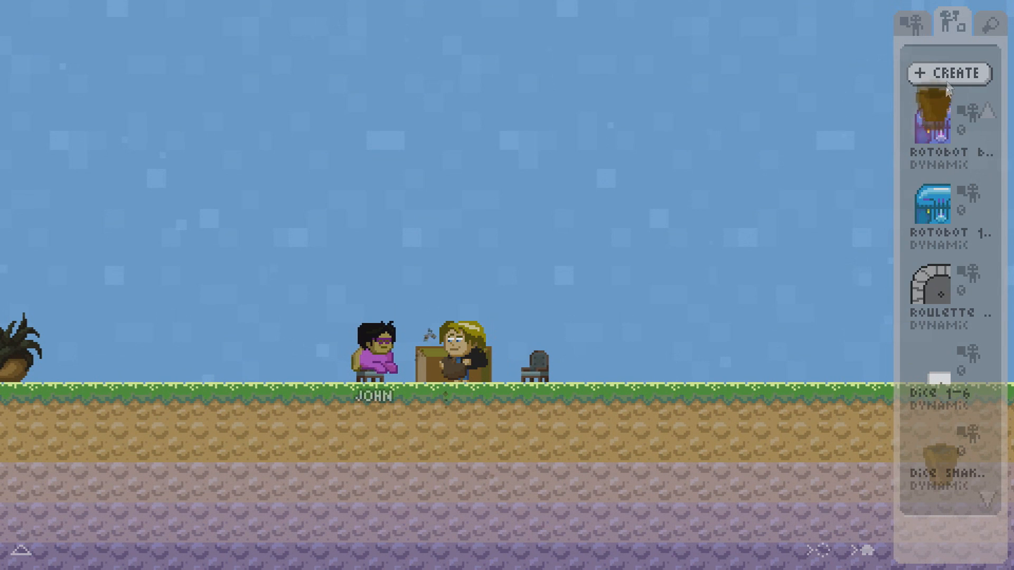
# Open the Dice Shaker Cup from the creations panel.
pyautogui.click(938, 450)
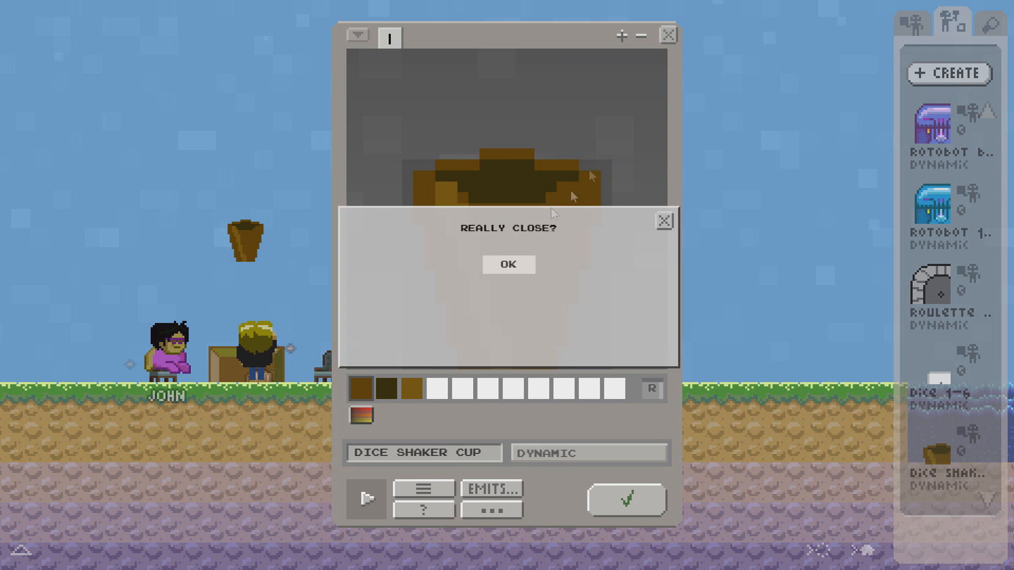
# Confirm 'Really close?' to return to the table of dice, cup and cards.
pyautogui.click(509, 265)
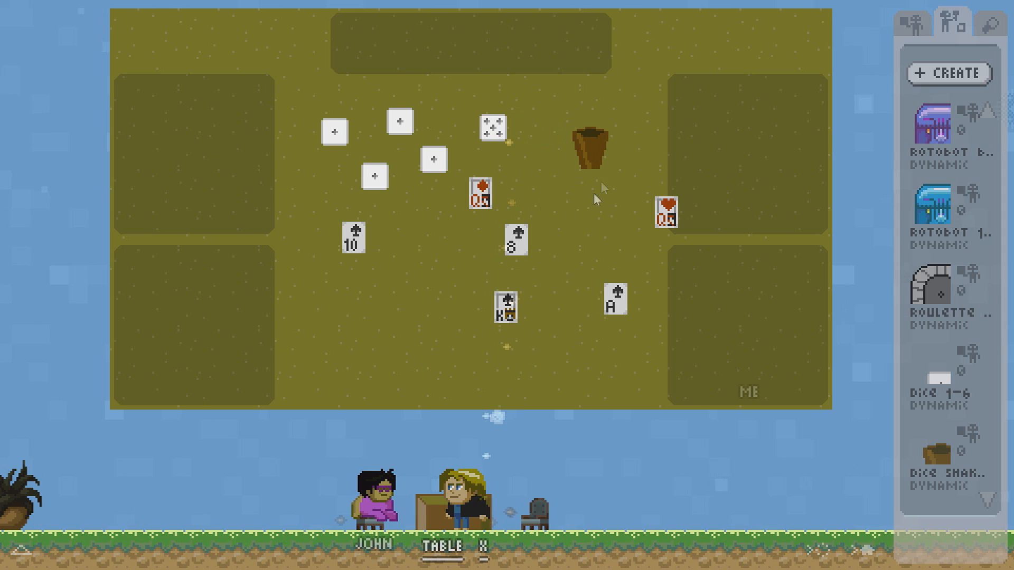
pyautogui.moveTo(584, 190)
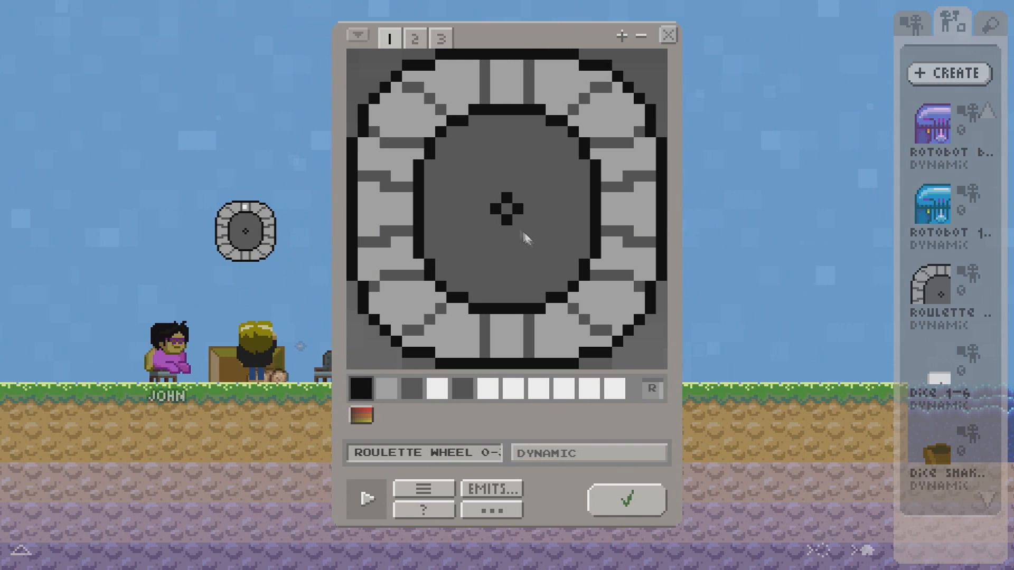
pyautogui.moveTo(441, 136)
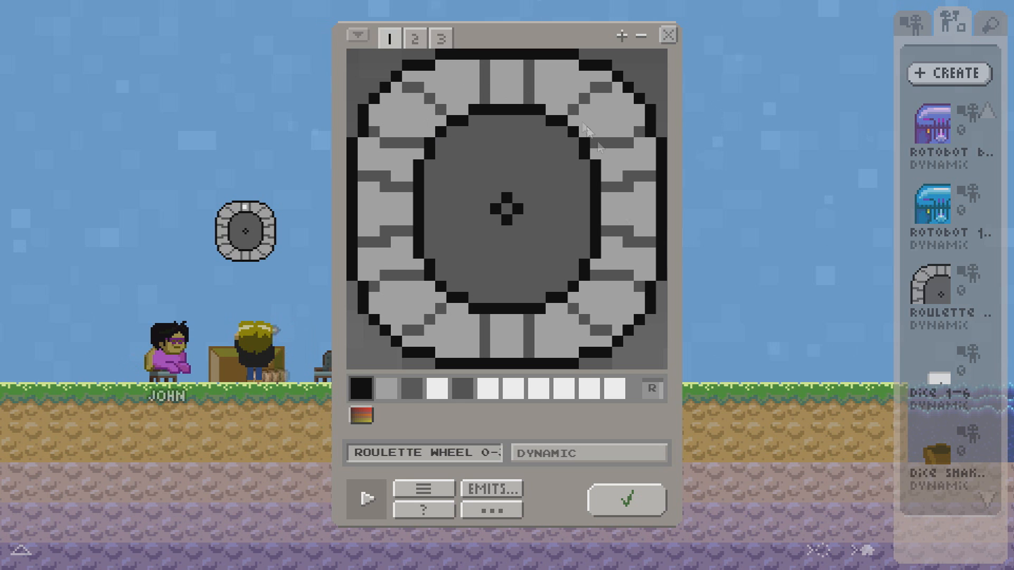
# View the Roulette Wheel's third and second cells, then read its full name.
pyautogui.click(440, 39)
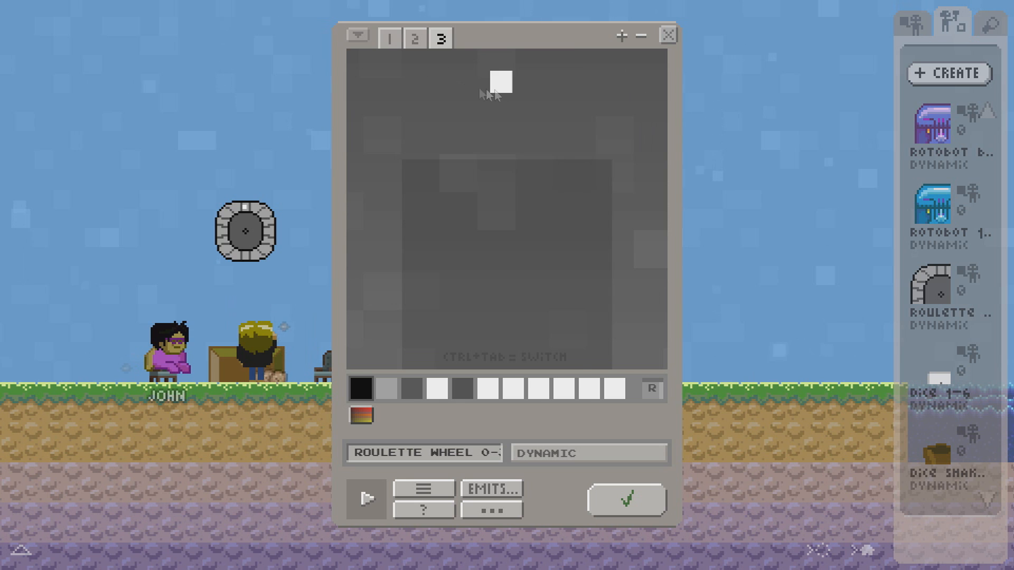
pyautogui.click(418, 39)
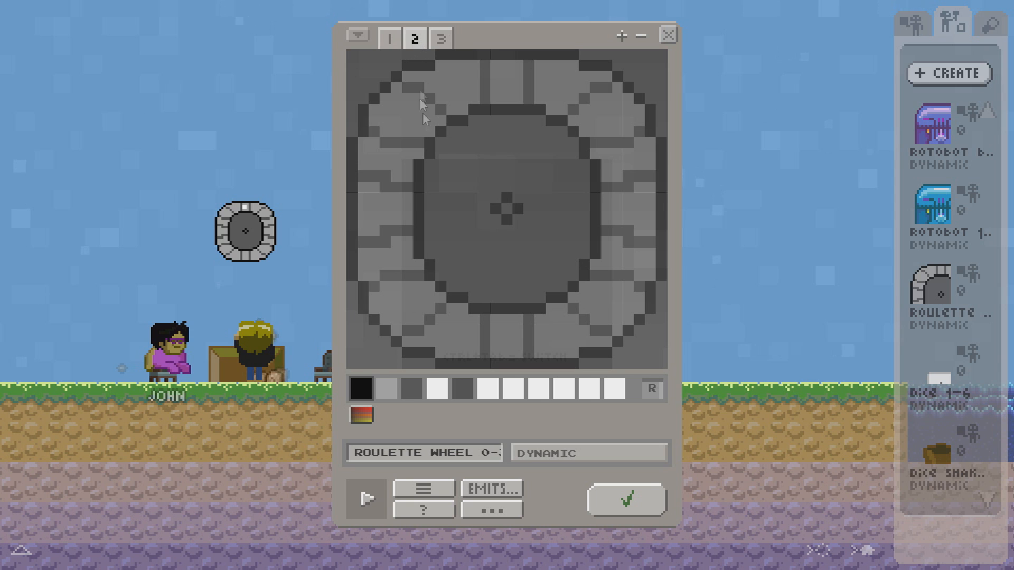
pyautogui.moveTo(460, 130)
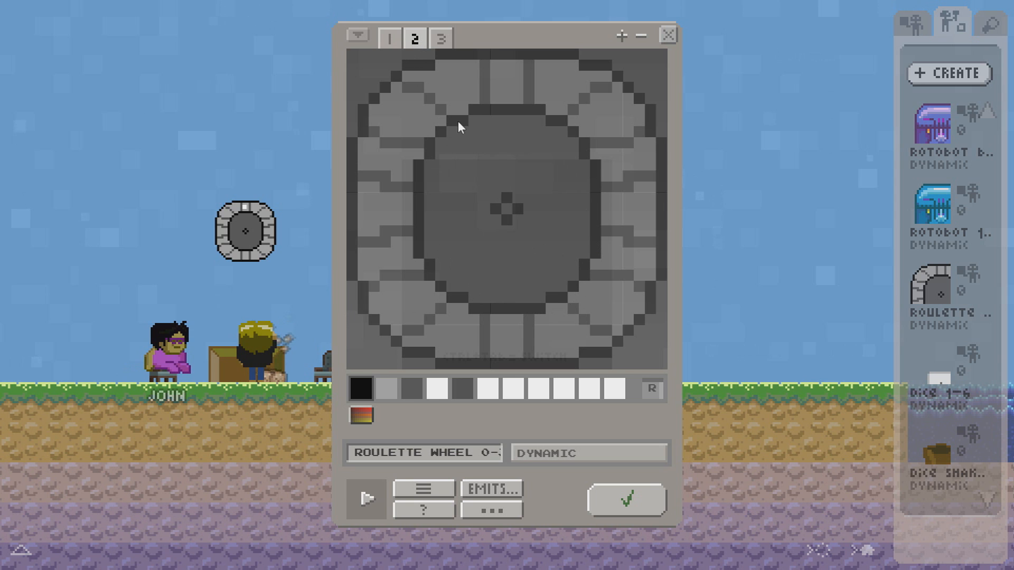
pyautogui.click(392, 39)
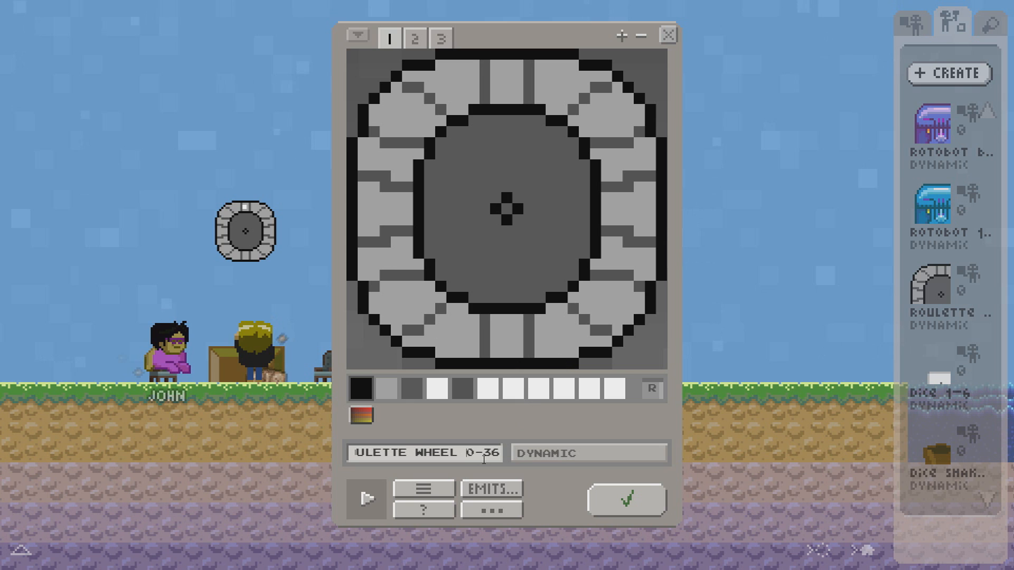
# Review the roulette wheel's [STATE] script, then read the pivot coordinates 14 14 in cell 3.
pyautogui.click(424, 488)
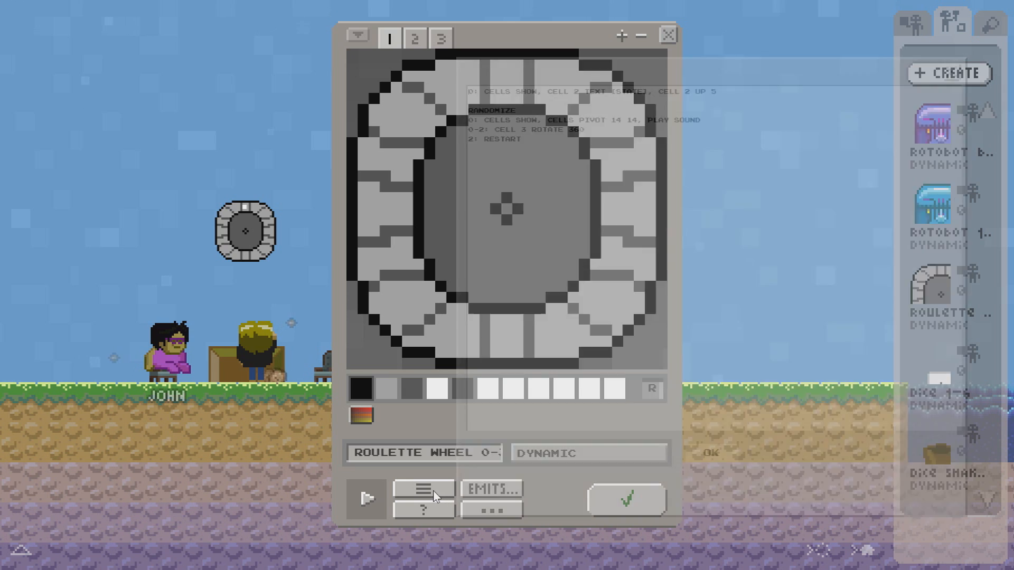
pyautogui.click(424, 488)
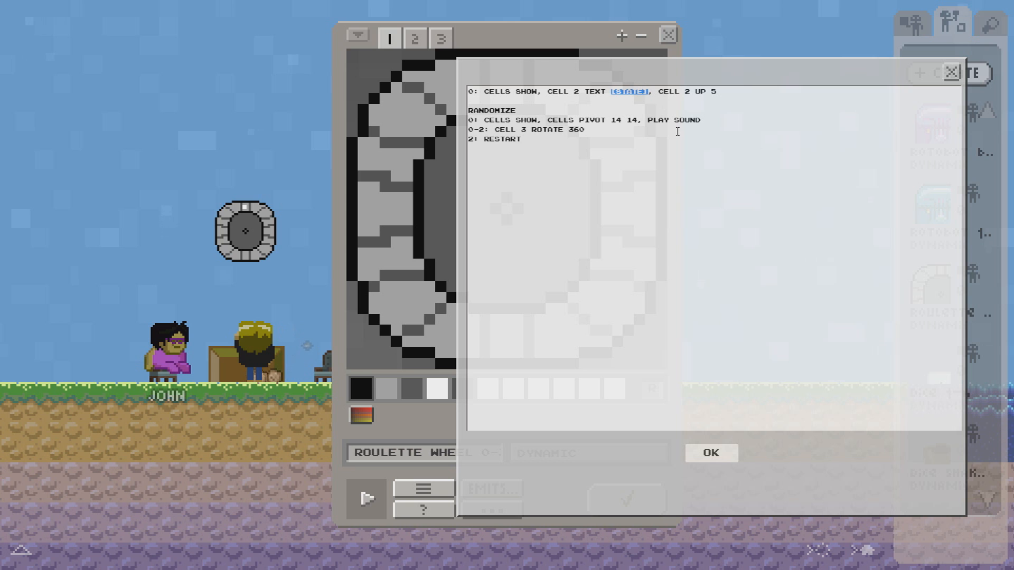
pyautogui.write('HELLO')
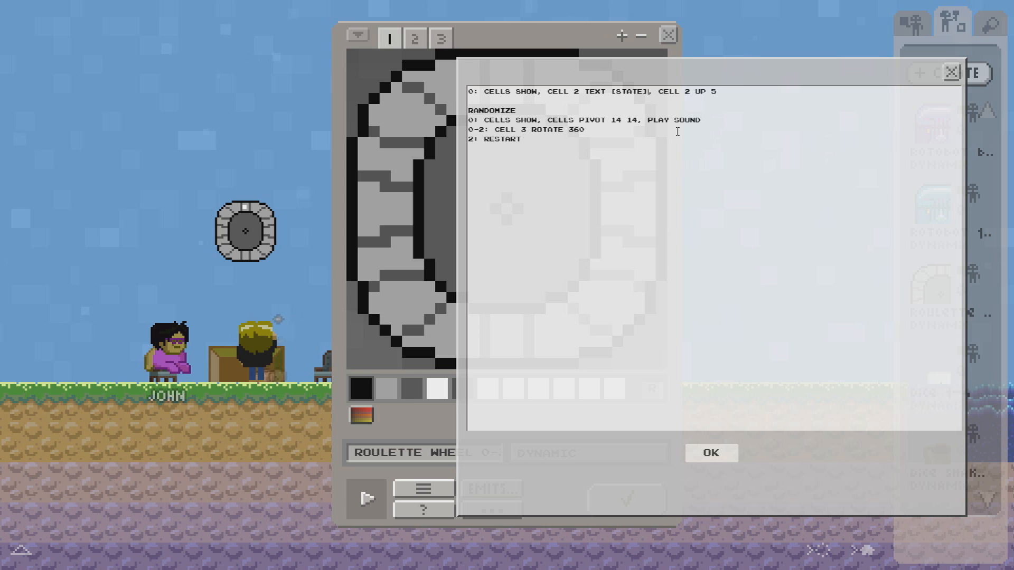
pyautogui.moveTo(670, 161)
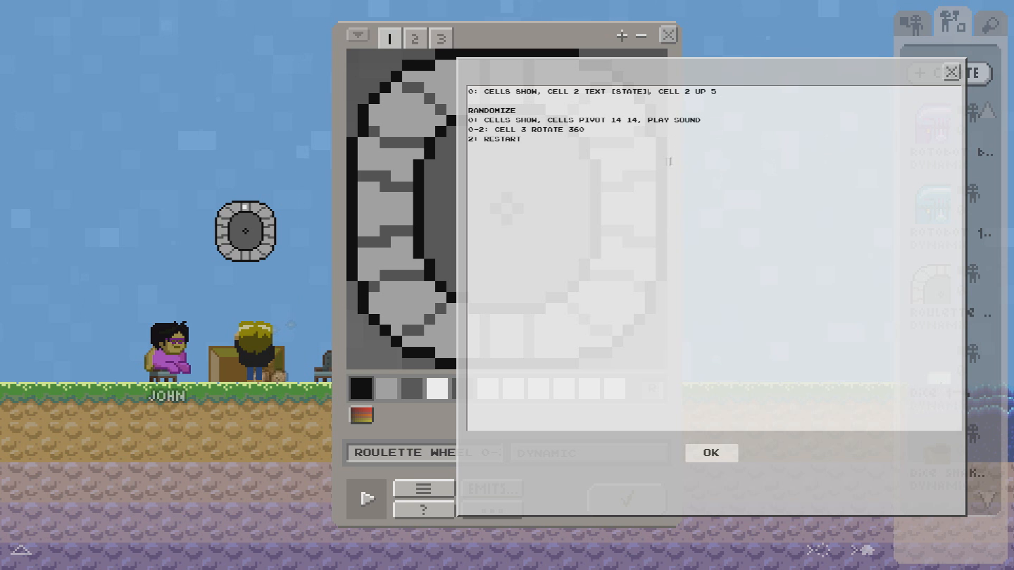
pyautogui.moveTo(470, 120); pyautogui.dragTo(521, 140)
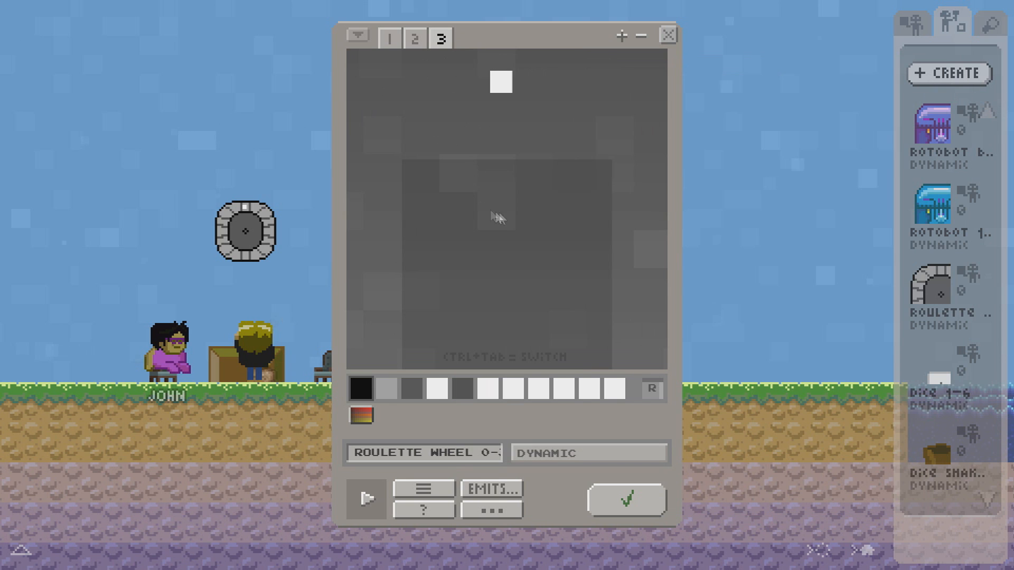
pyautogui.click(391, 39)
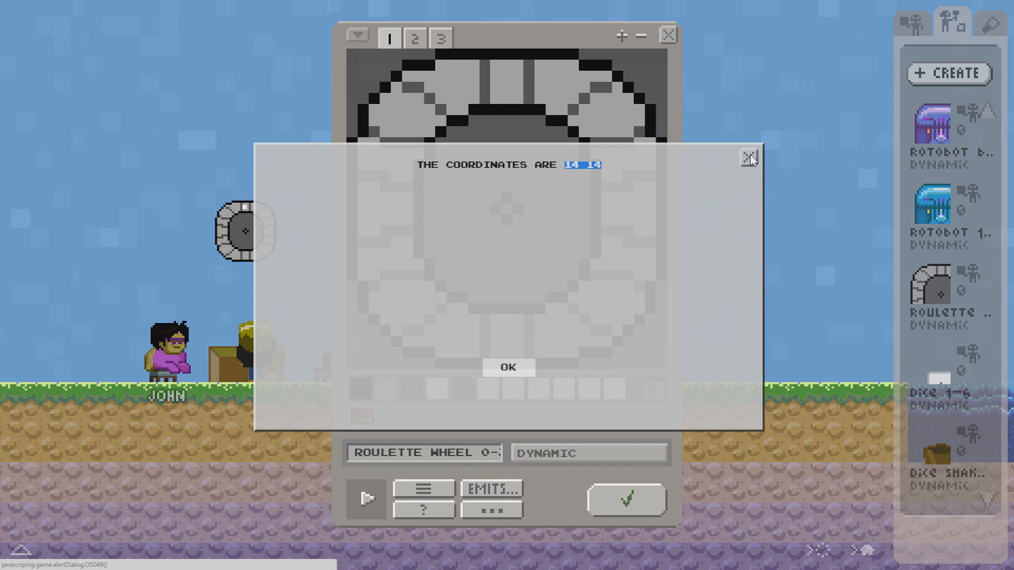
pyautogui.click(509, 368)
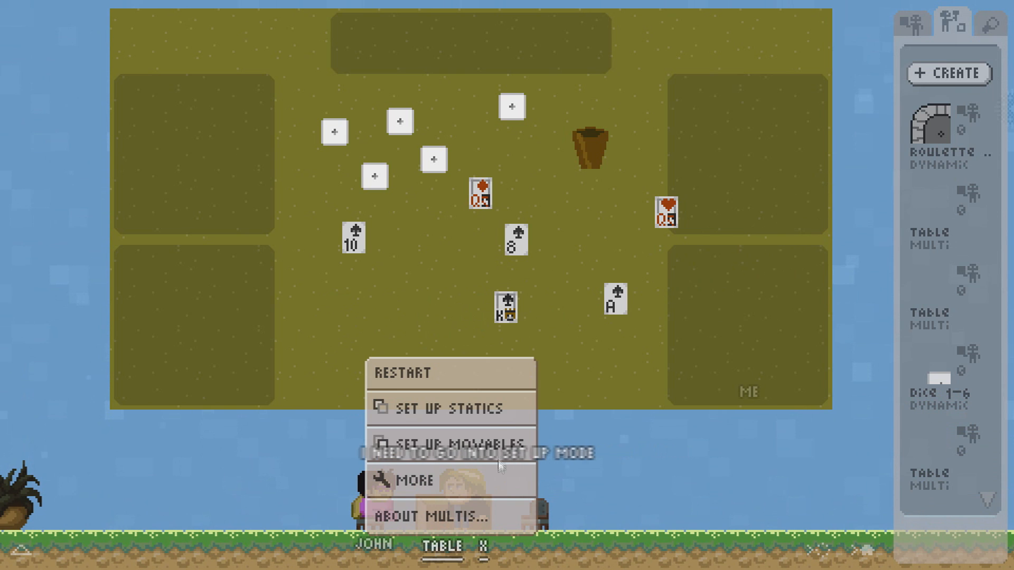
# Enter Set up movables mode to place the Roulette Wheel in the table's lower-left.
pyautogui.click(442, 407)
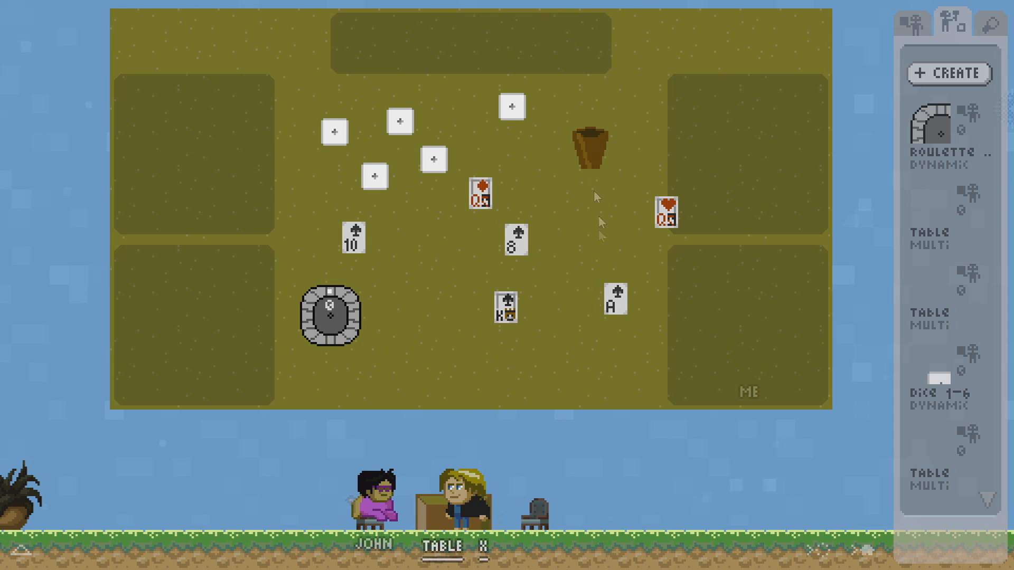
pyautogui.moveTo(559, 383)
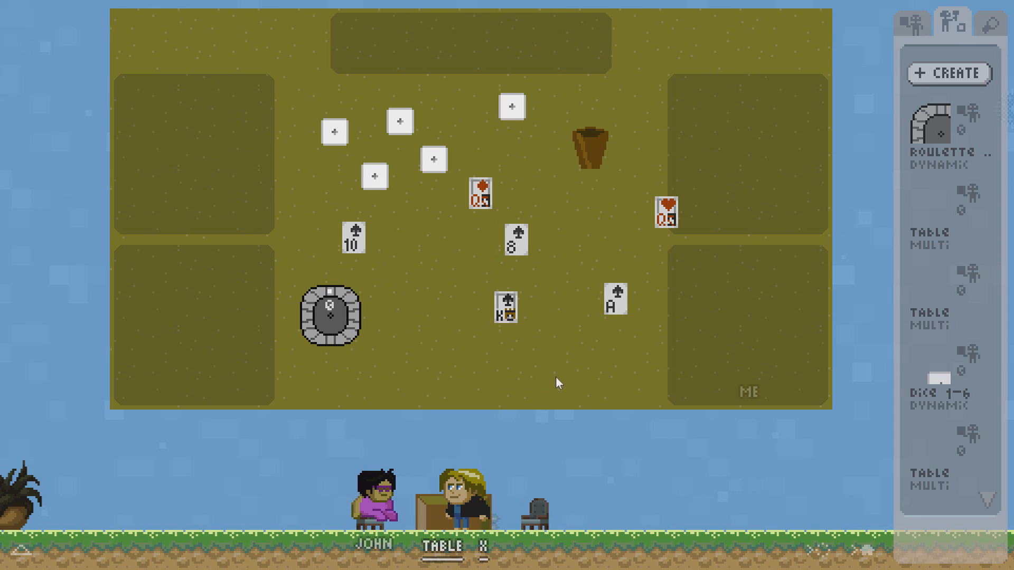
pyautogui.moveTo(653, 150)
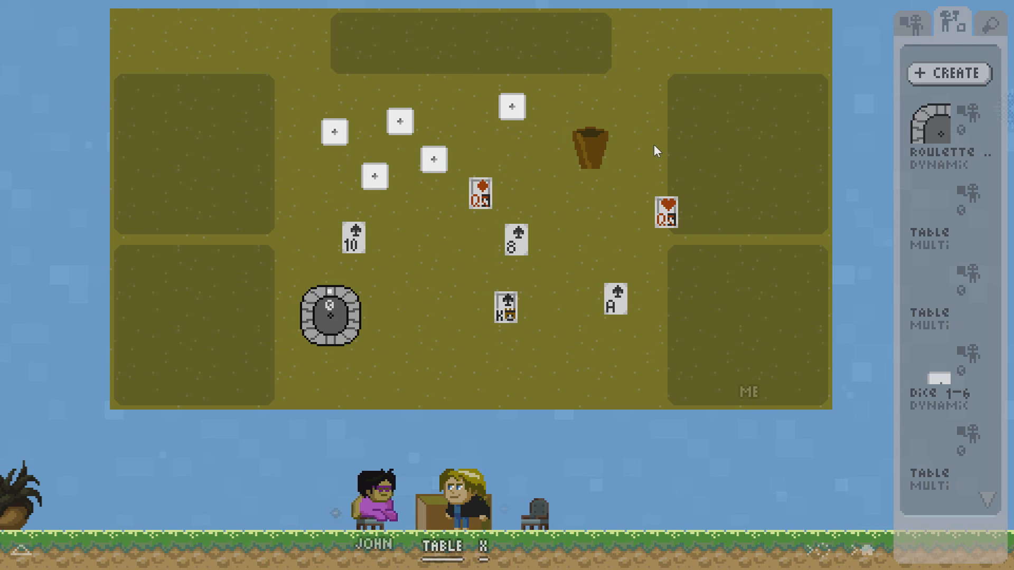
pyautogui.moveTo(649, 171)
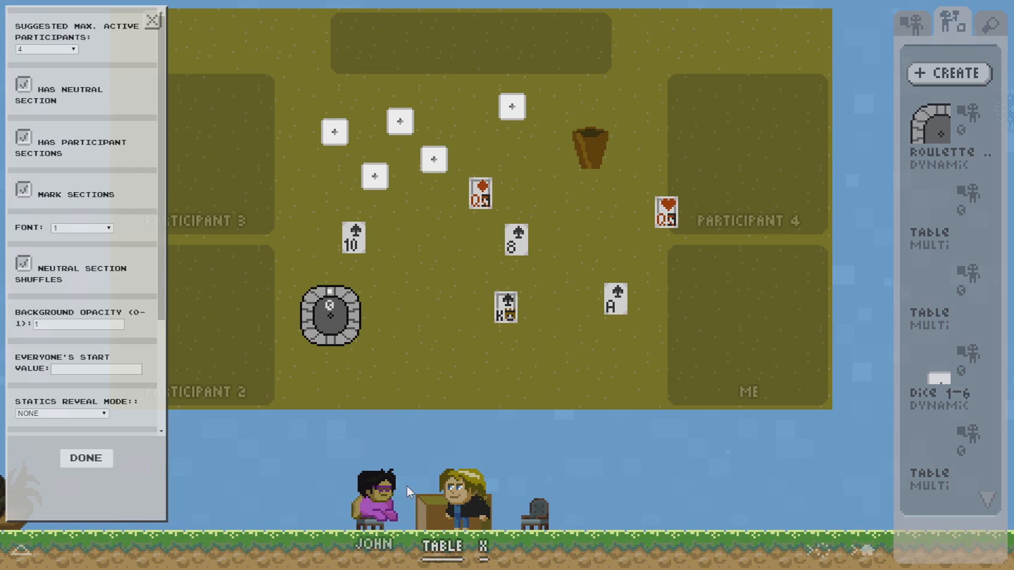
# Scroll to Everyone's start value in More settings.
pyautogui.scroll(-3)
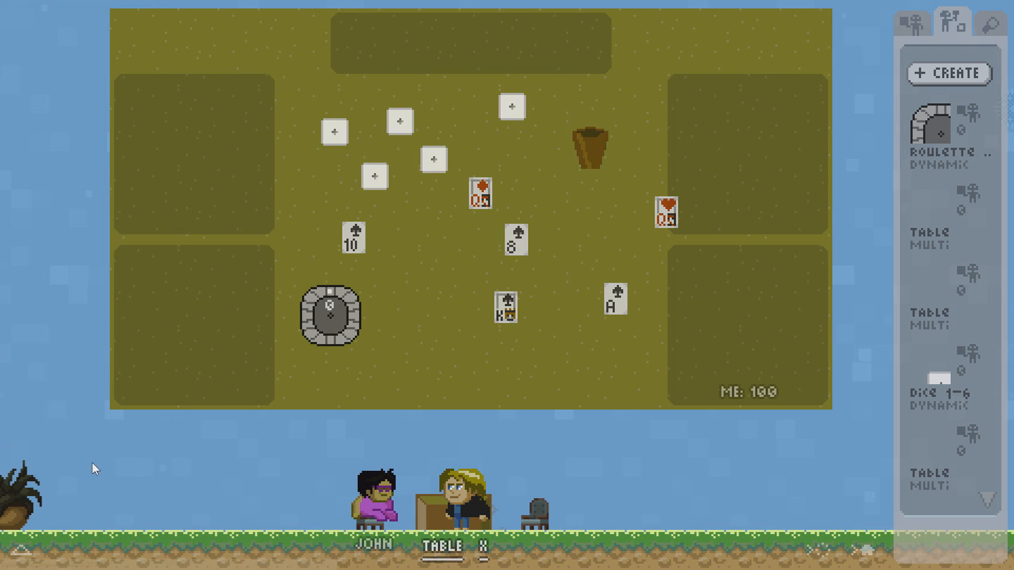
pyautogui.moveTo(750, 399)
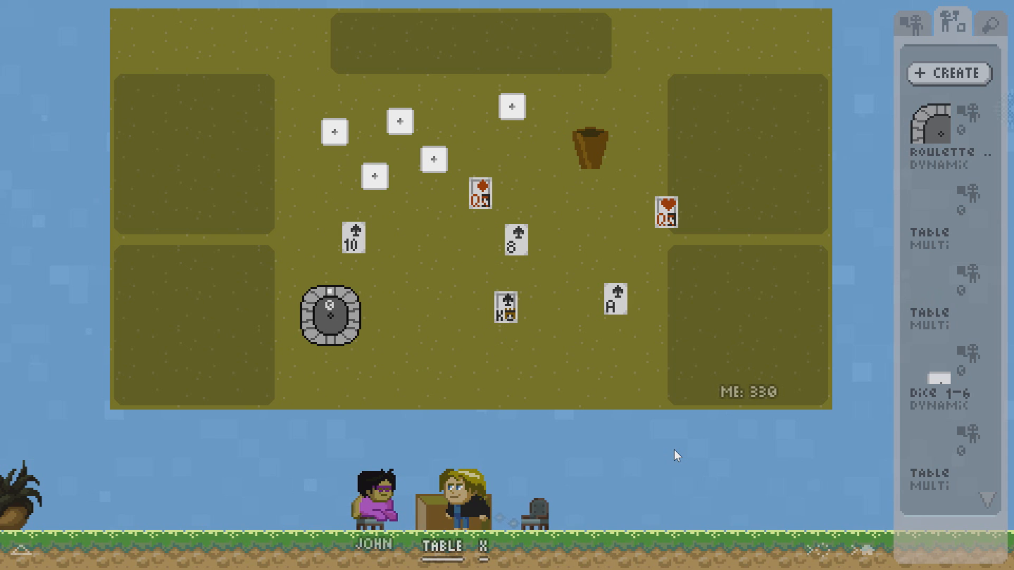
pyautogui.moveTo(660, 468)
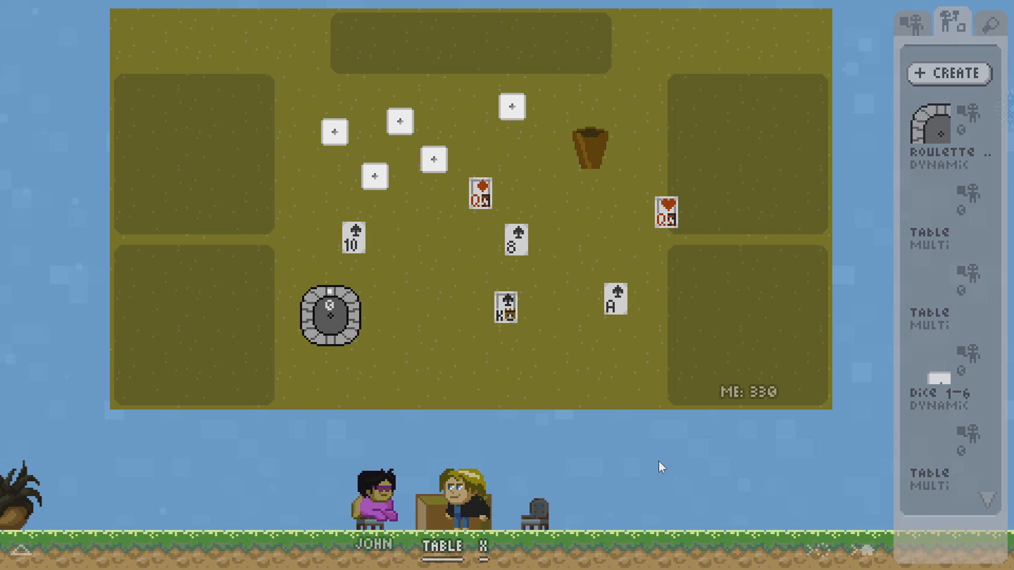
pyautogui.moveTo(559, 469)
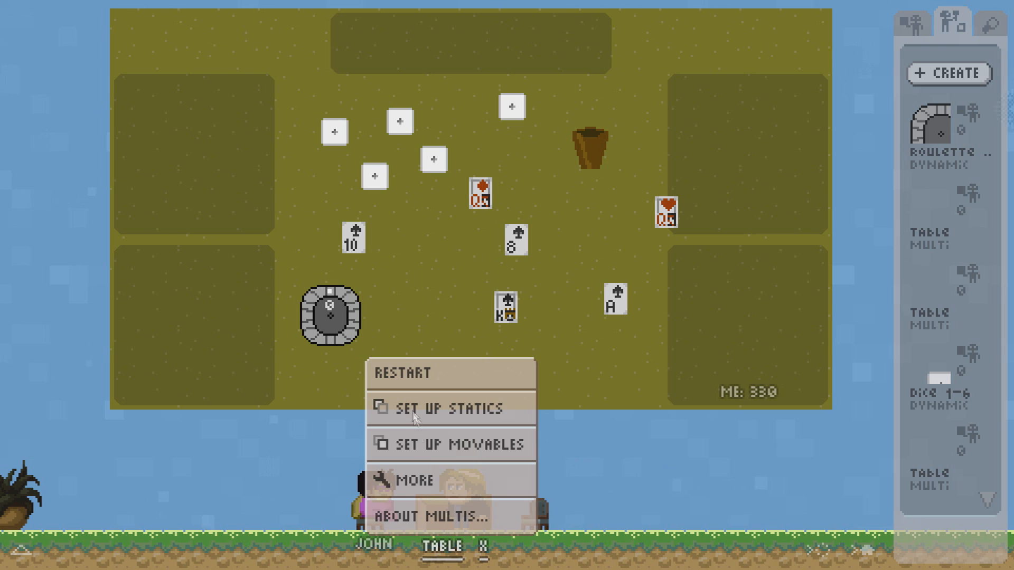
# Set background opacity 0.1, reveal From Center Below, unmark sections, and allow 2 participants.
pyautogui.click(436, 408)
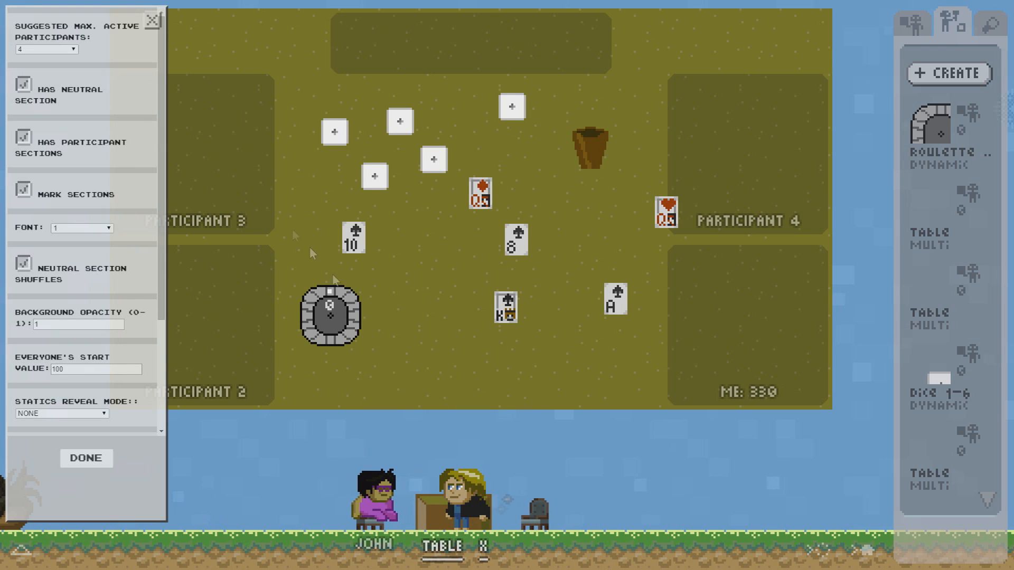
pyautogui.scroll(-3)
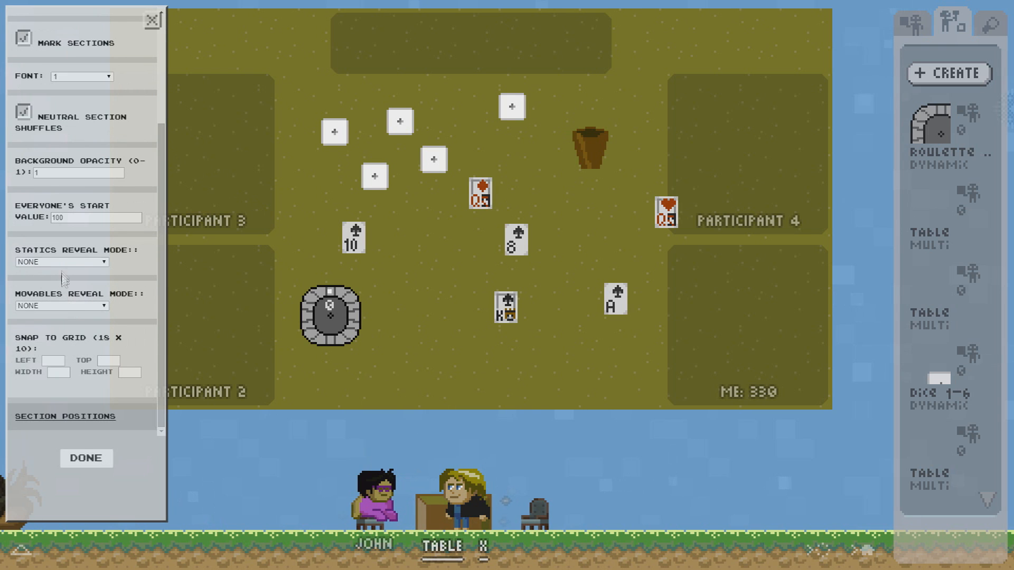
pyautogui.click(79, 173)
pyautogui.write('0.1')
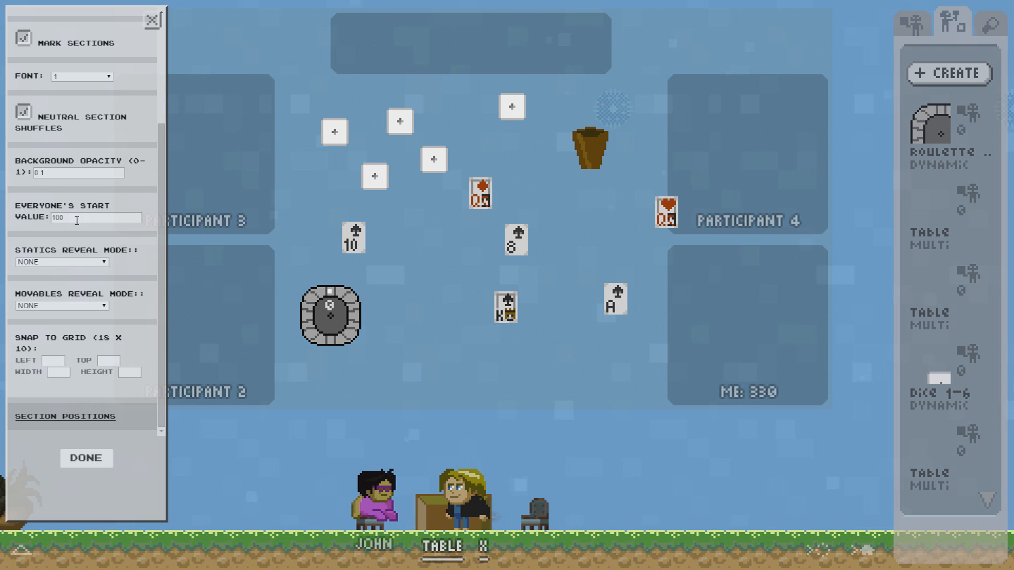
pyautogui.moveTo(89, 238)
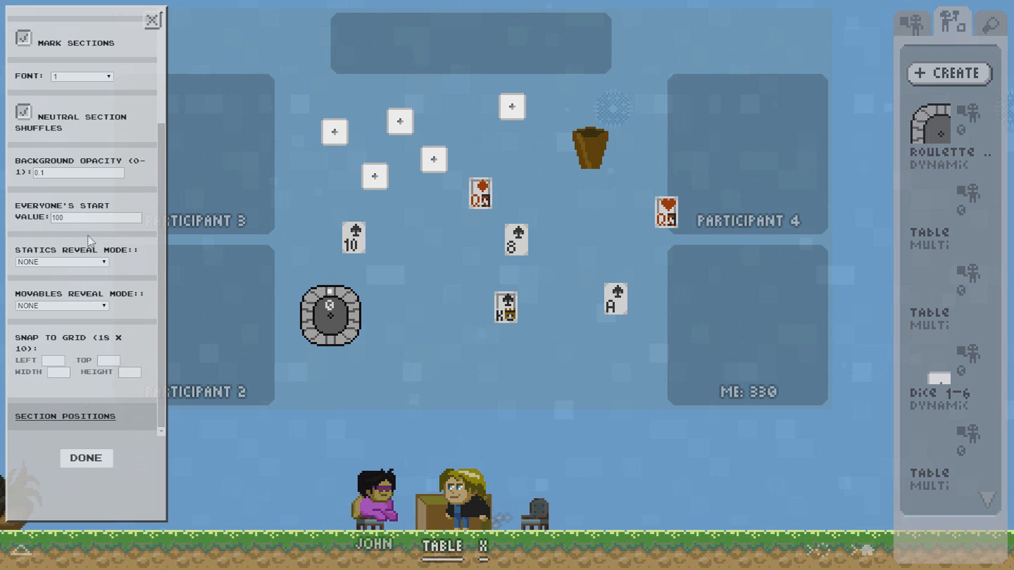
pyautogui.click(60, 305)
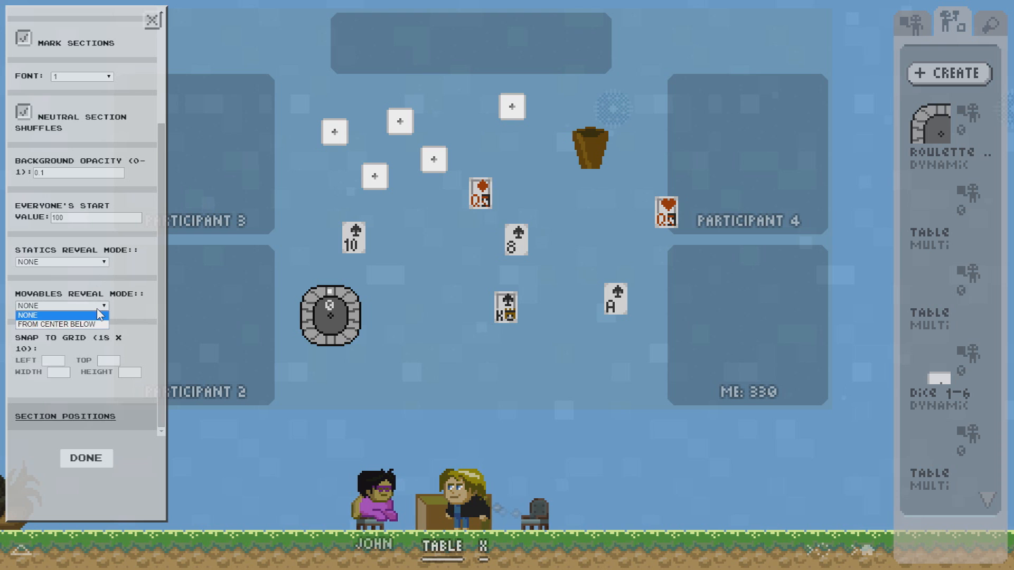
pyautogui.click(60, 324)
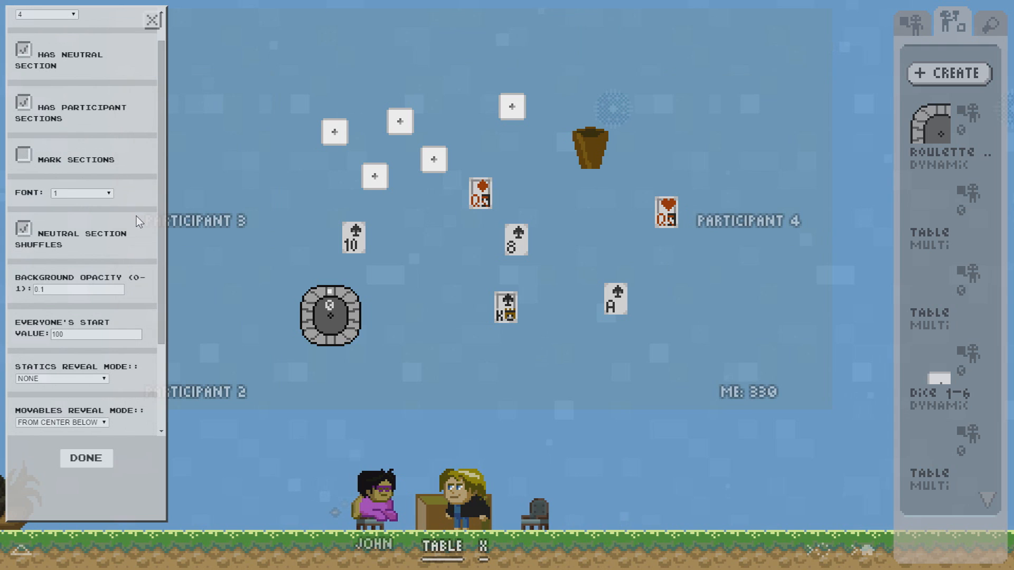
pyautogui.click(48, 15)
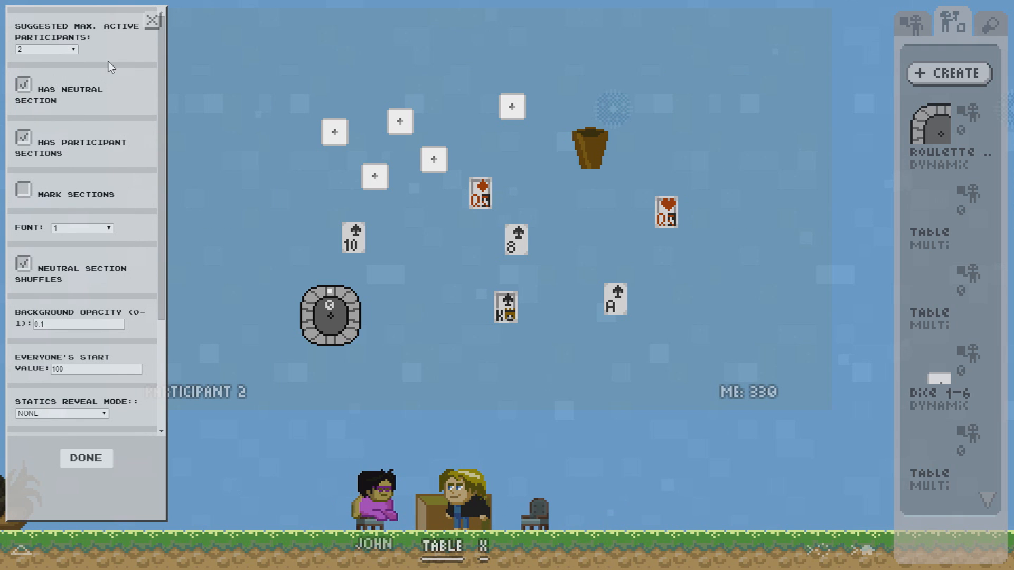
pyautogui.click(154, 20)
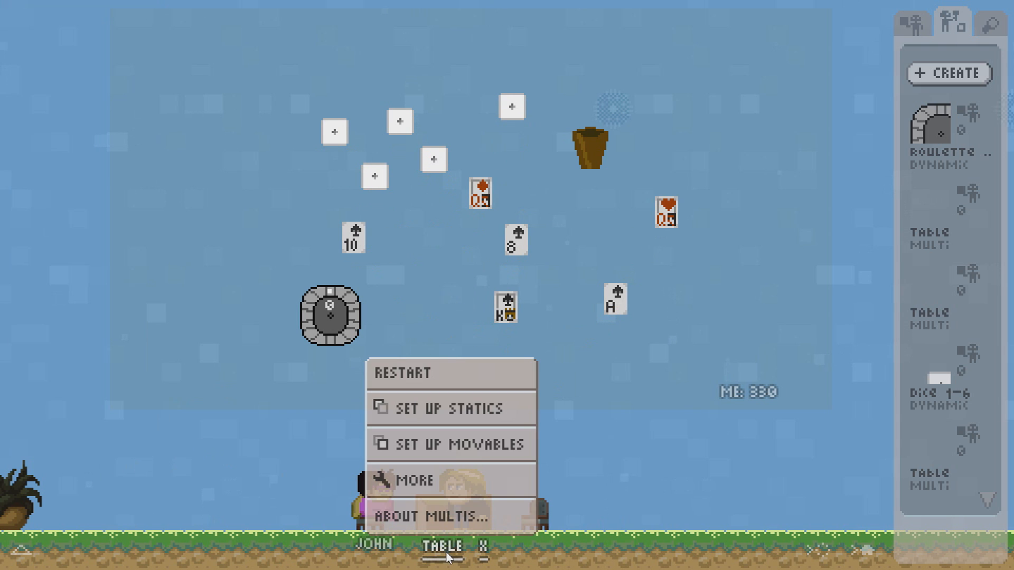
# Restart the table multi to clear the dice, cards, cup and roulette wheel.
pyautogui.click(438, 407)
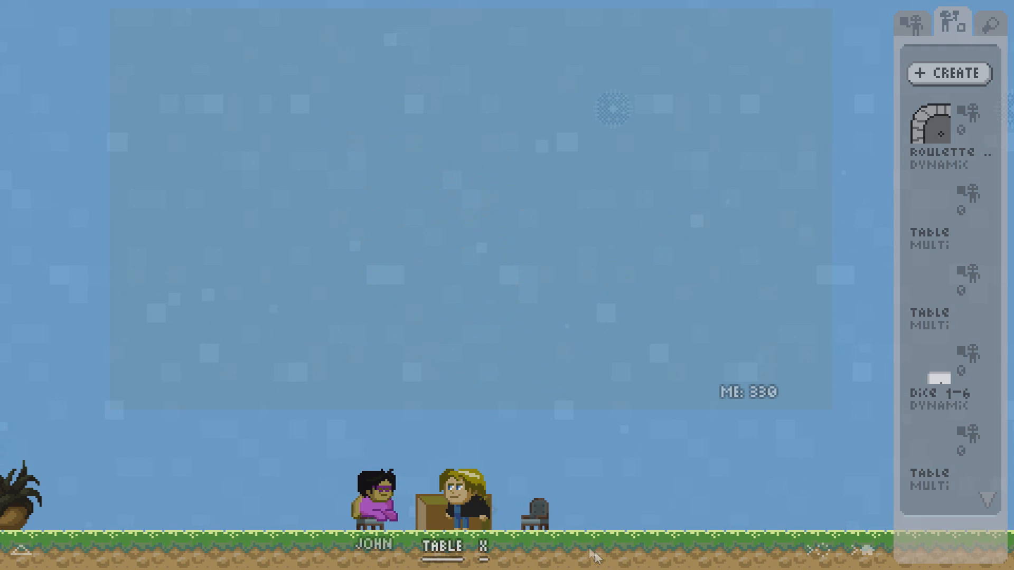
pyautogui.moveTo(275, 242)
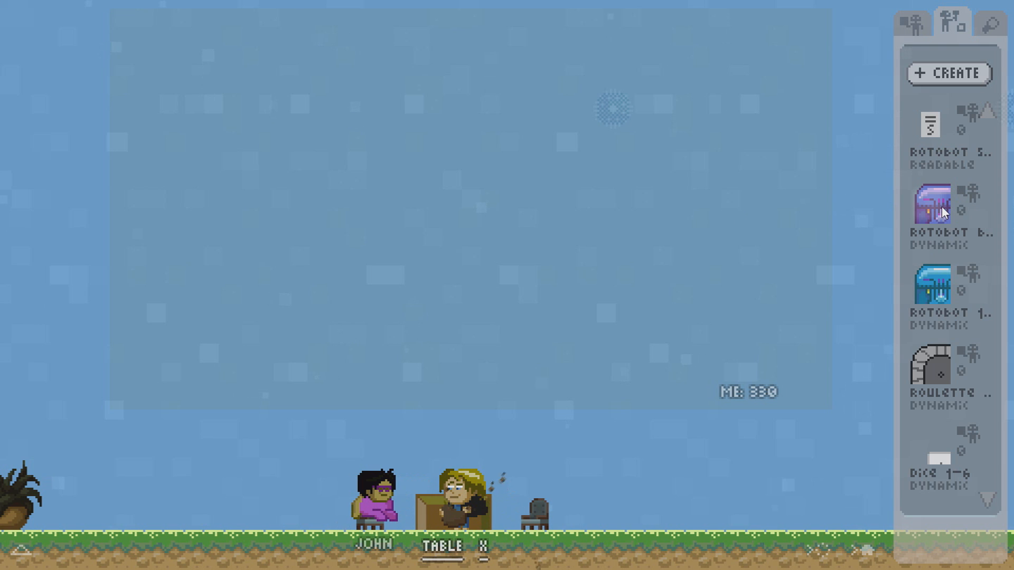
# Place the blue Rotobot 1-2, review its two-state script, and close the editor unchanged.
pyautogui.click(934, 285)
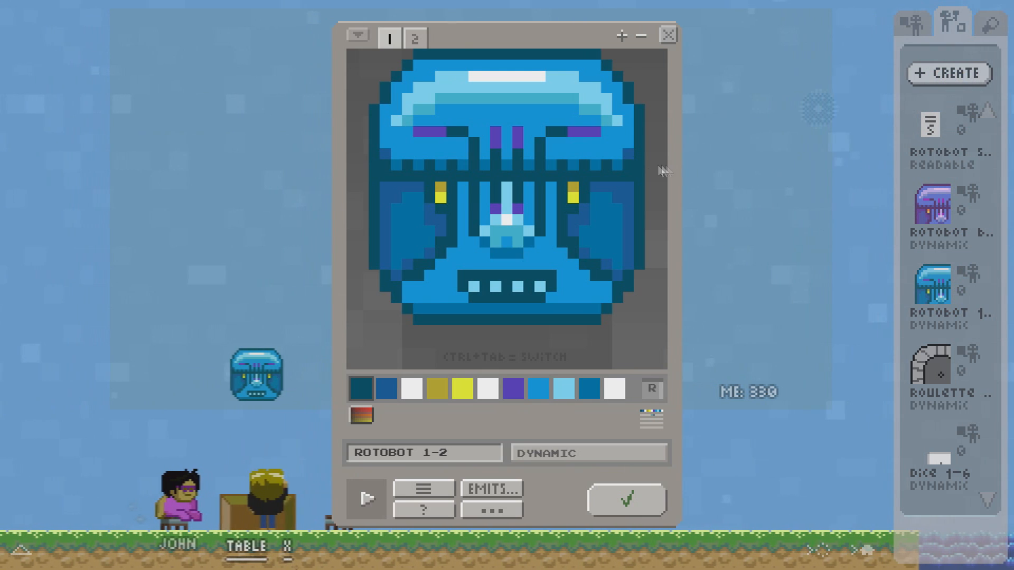
pyautogui.click(414, 39)
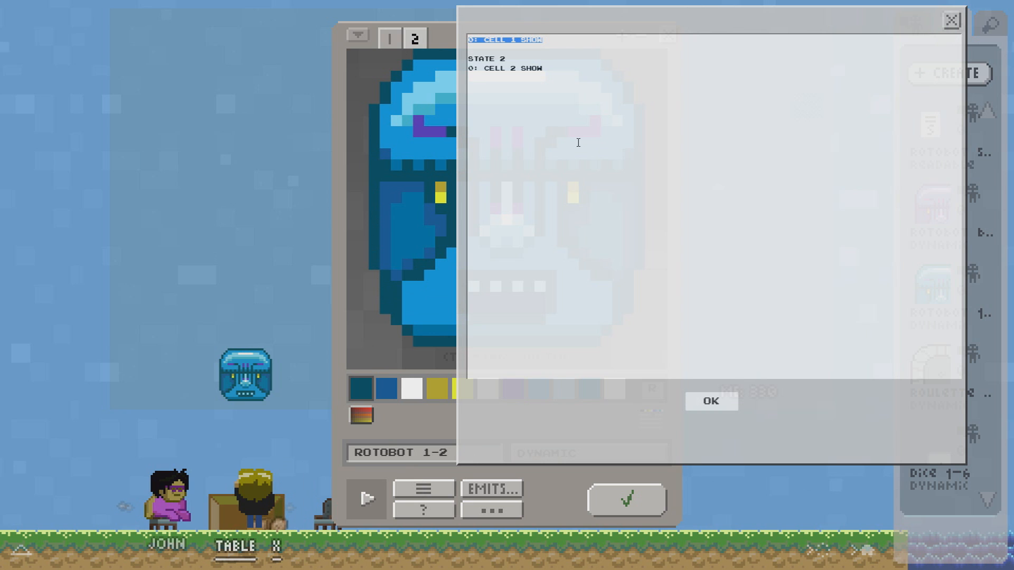
pyautogui.click(503, 68)
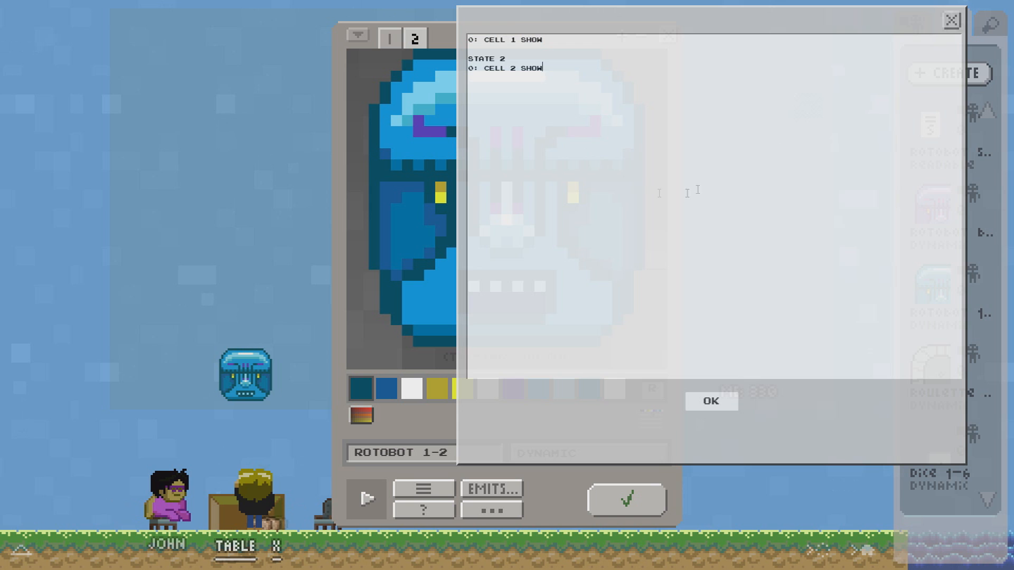
pyautogui.click(711, 401)
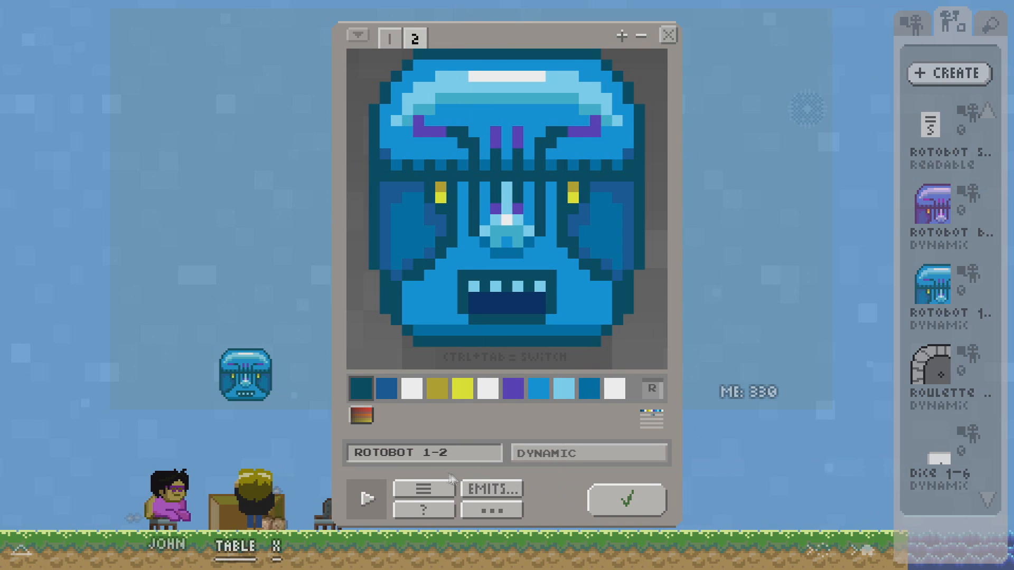
pyautogui.doubleClick(433, 453)
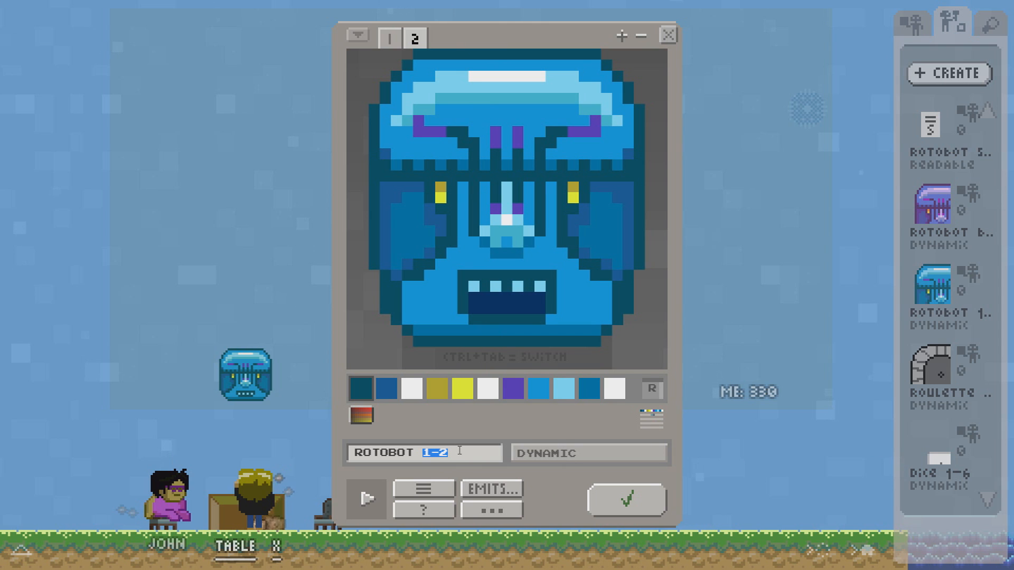
pyautogui.click(669, 34)
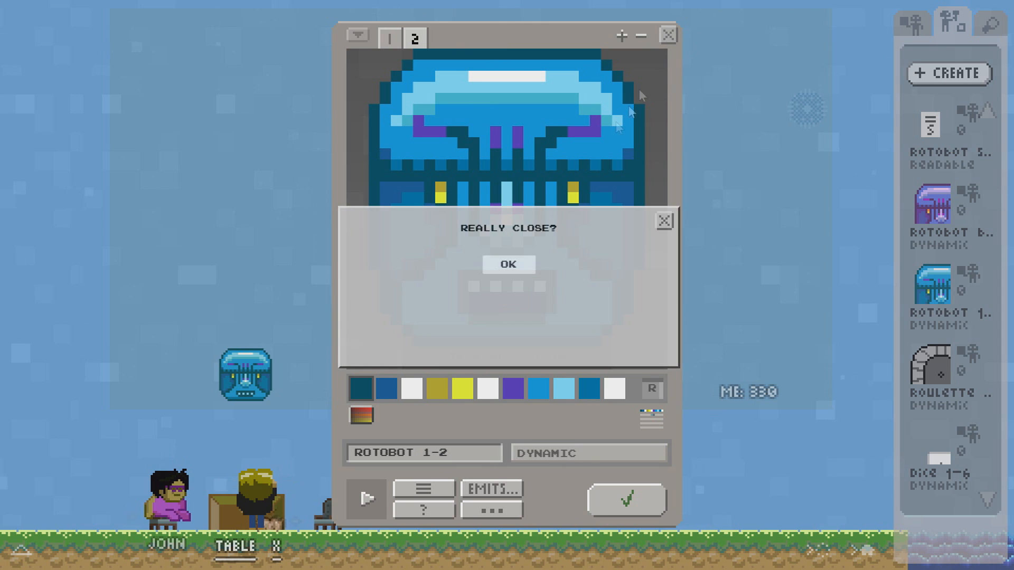
pyautogui.click(508, 264)
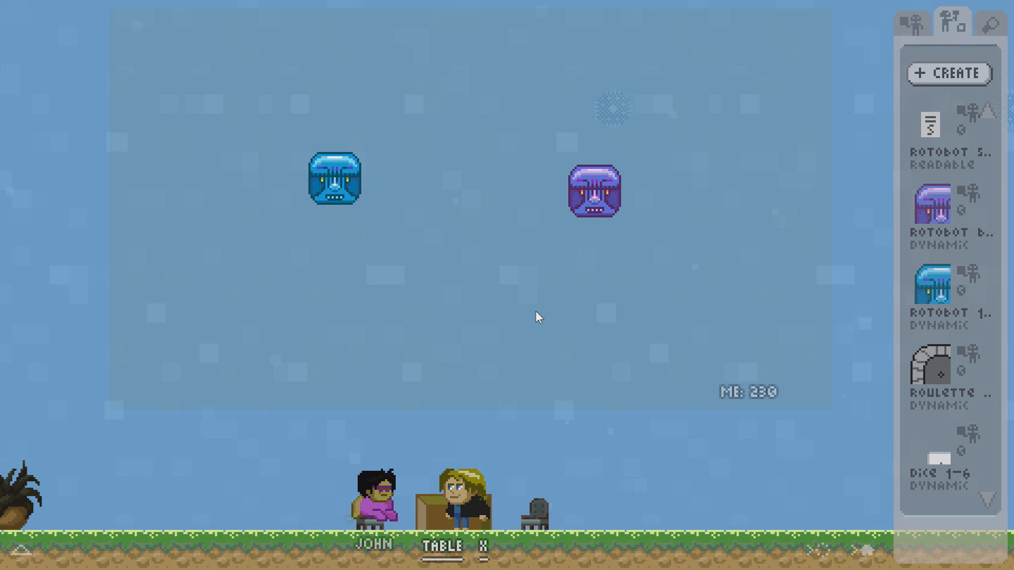
pyautogui.moveTo(640, 262)
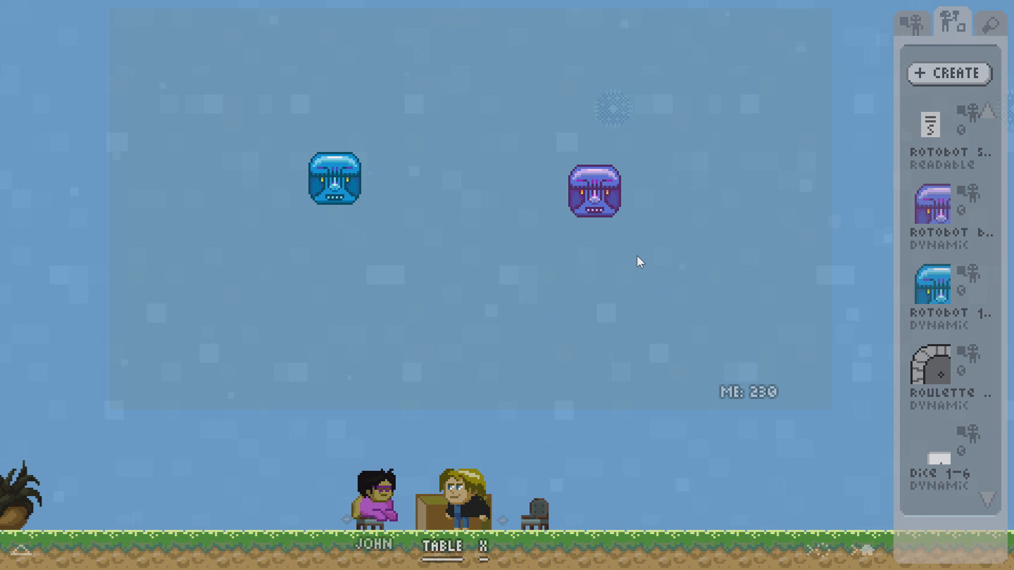
pyautogui.moveTo(745, 228)
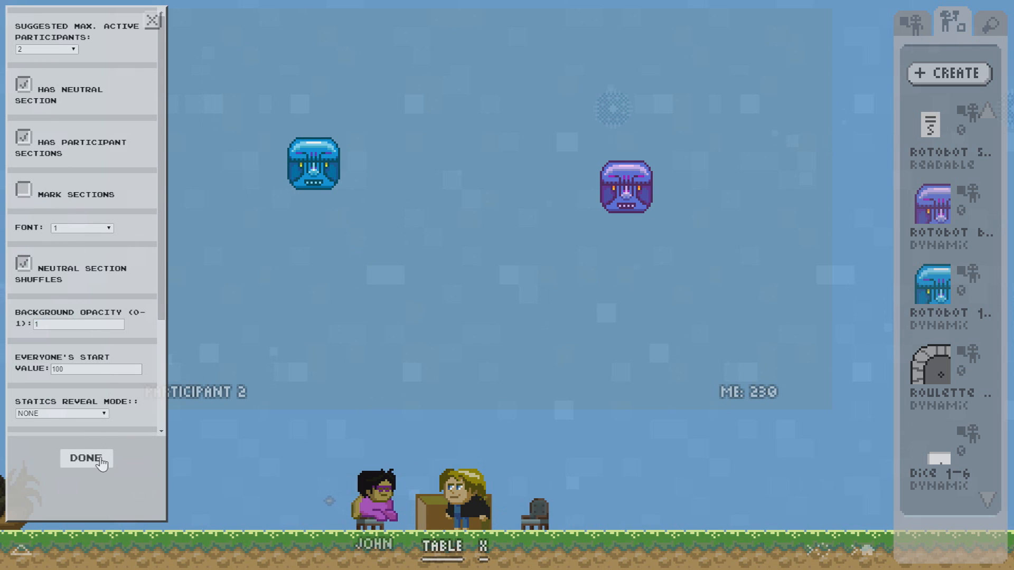
# Apply background opacity 1 and restart the table to remove both Rotobots.
pyautogui.click(87, 458)
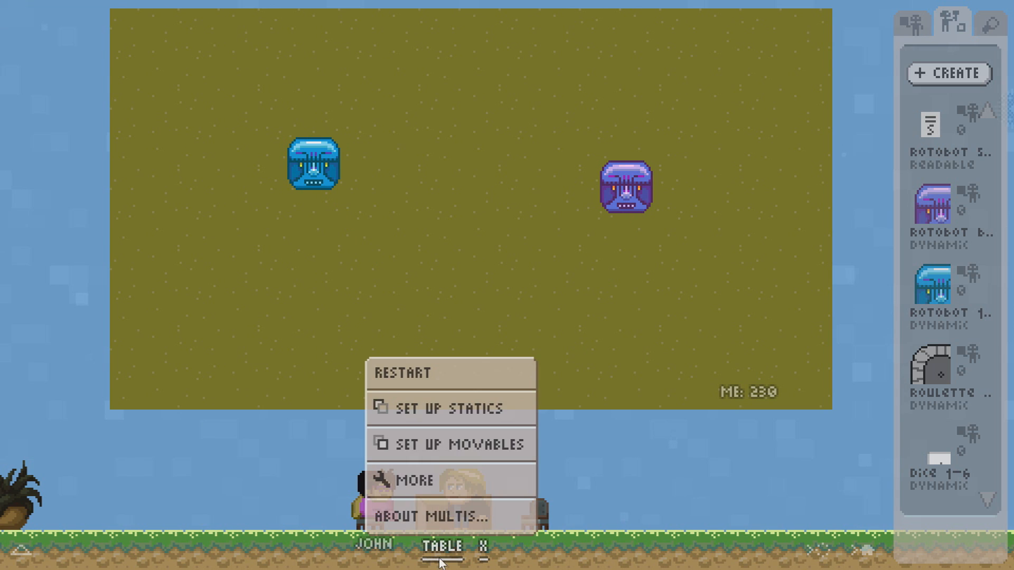
pyautogui.click(452, 445)
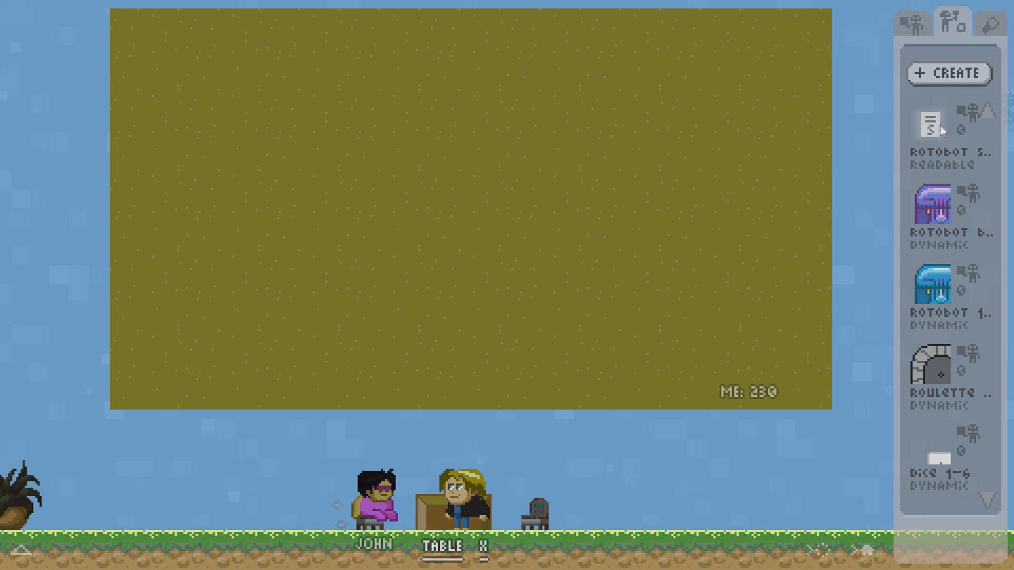
# Open the Rotobot Stats readable from the inventory in the editor.
pyautogui.click(930, 124)
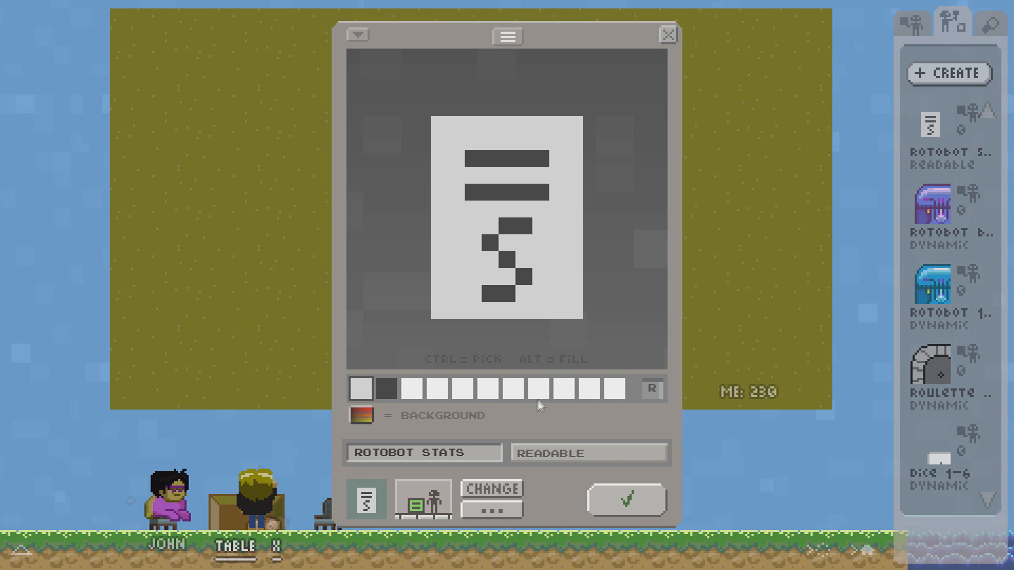
pyautogui.moveTo(546, 158)
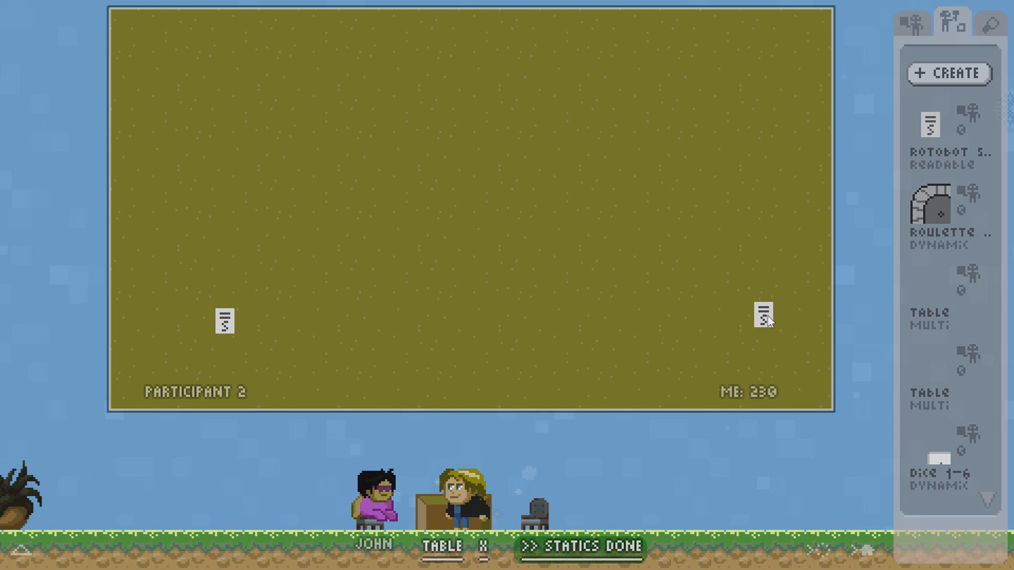
pyautogui.moveTo(135, 389)
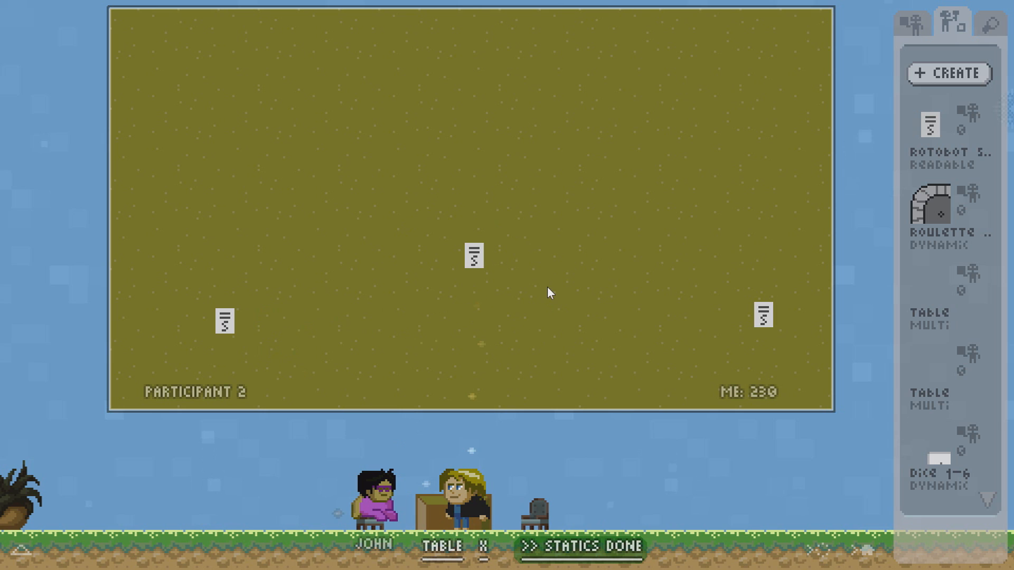
pyautogui.moveTo(489, 303)
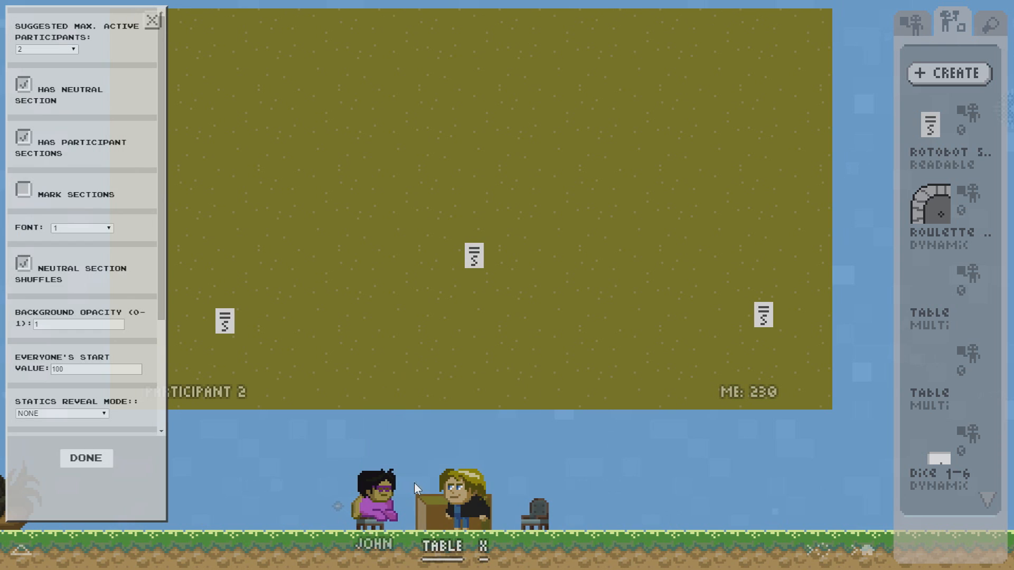
# Turn on Mark Sections in the table's multi settings.
pyautogui.click(24, 194)
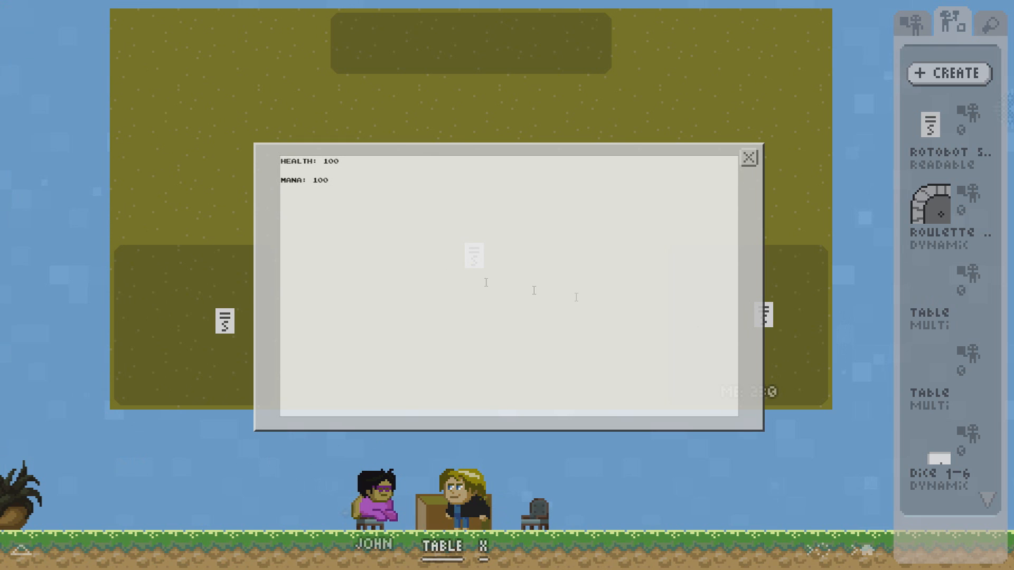
# Select the health value in the Rotobot Stats note, then close the note.
pyautogui.doubleClick(332, 161)
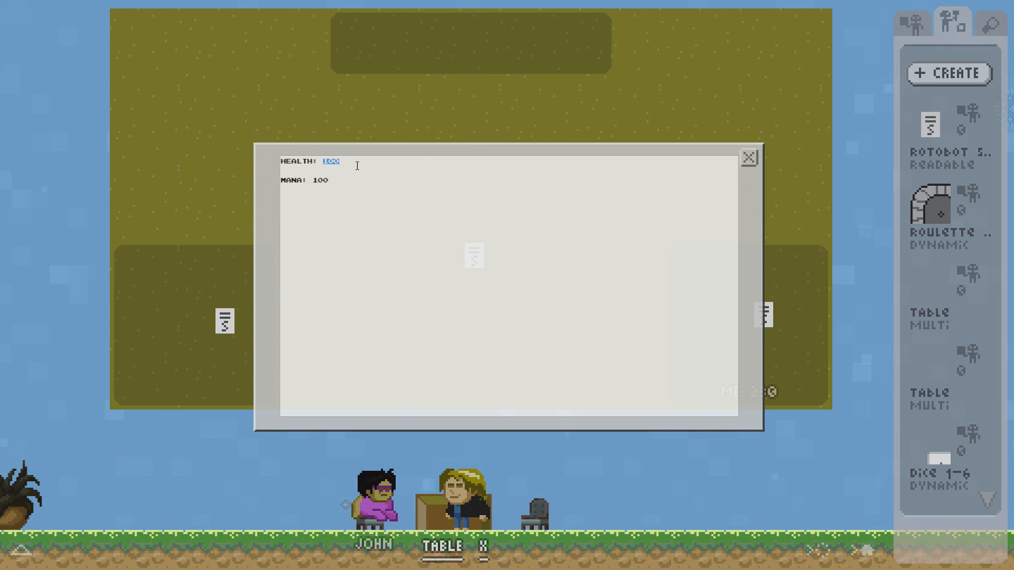
pyautogui.click(748, 158)
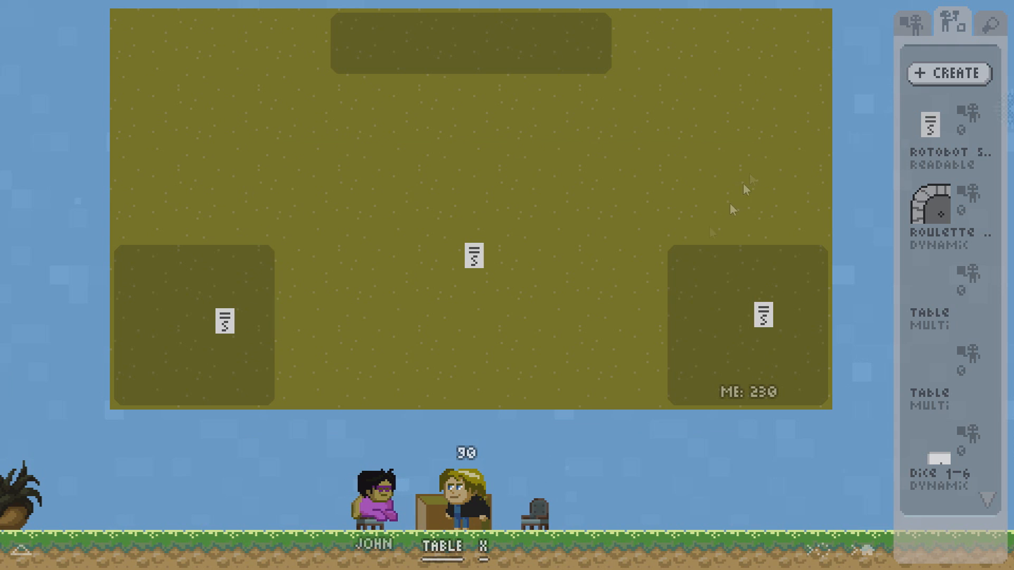
pyautogui.moveTo(474, 262)
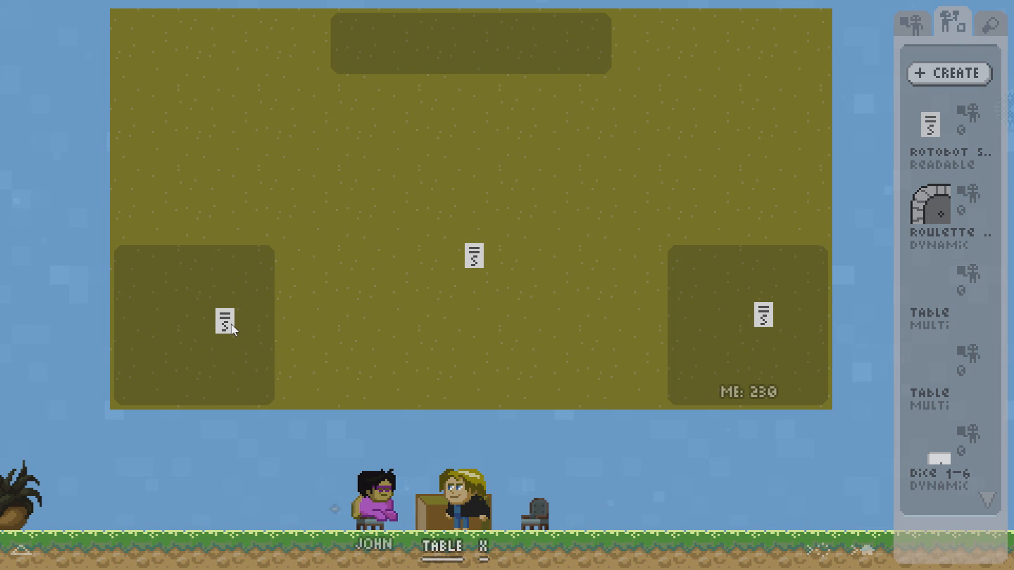
pyautogui.moveTo(353, 294)
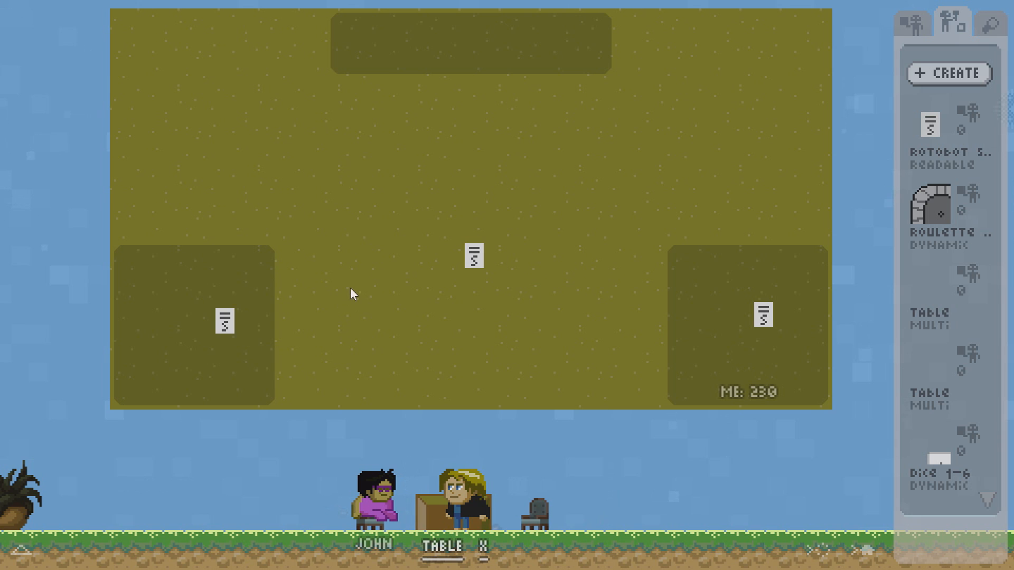
pyautogui.moveTo(569, 312)
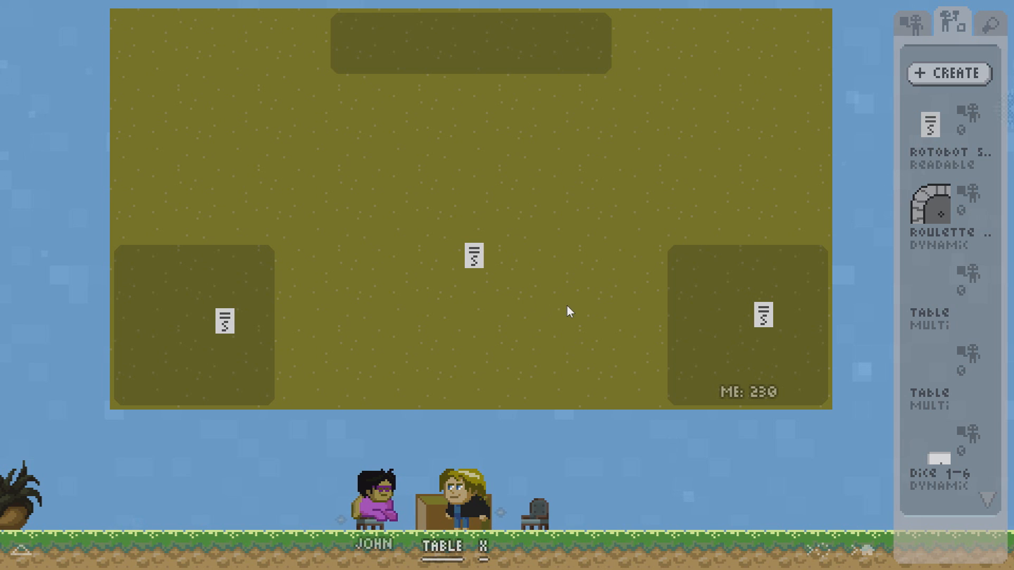
pyautogui.moveTo(445, 549)
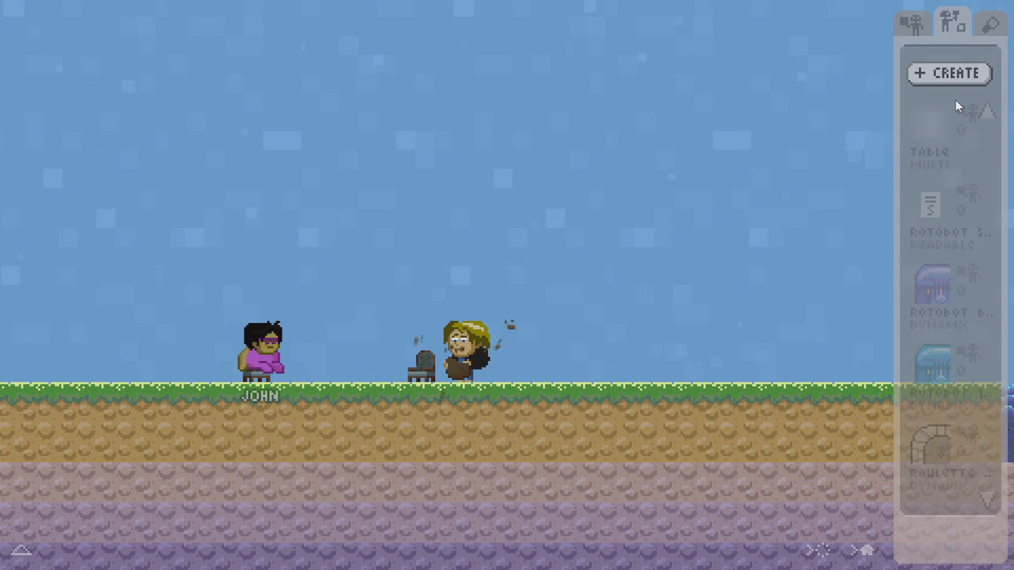
# Close the Table multi to reveal the checkers table with red and white pieces.
pyautogui.click(989, 21)
pyautogui.write('CHECKER')
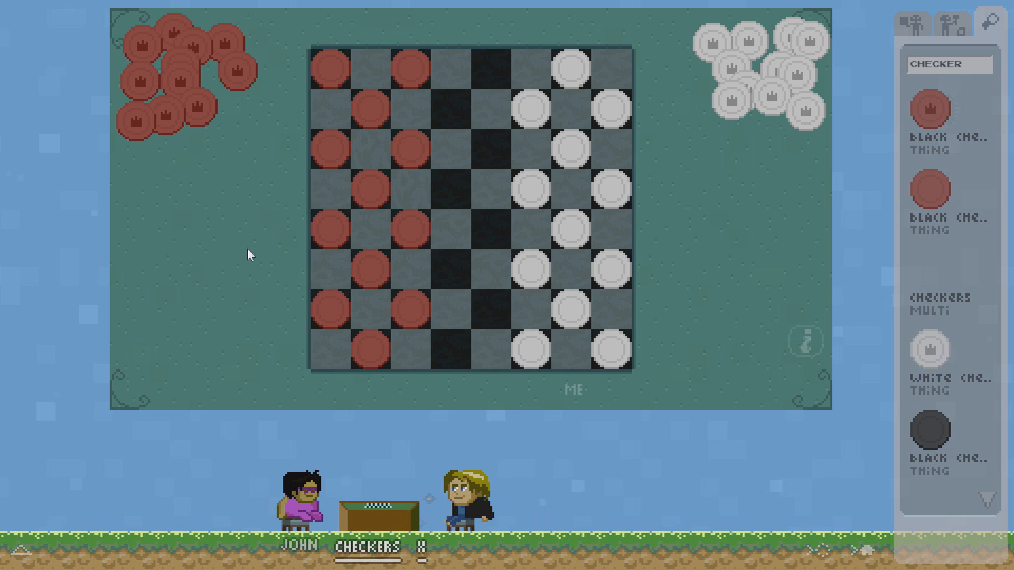
pyautogui.moveTo(323, 31)
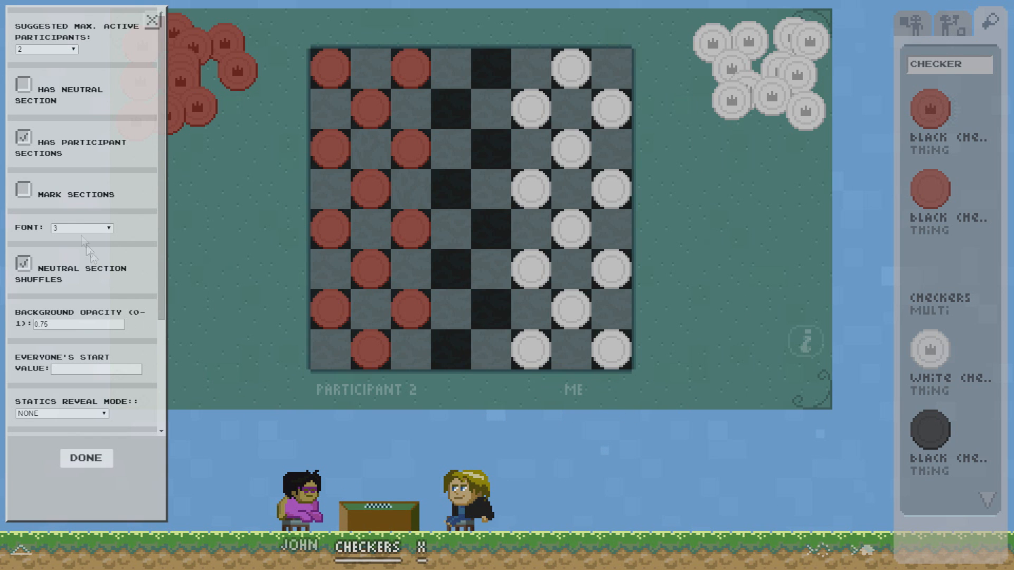
# Enable Mark Sections in the Checkers multi settings and confirm with Done.
pyautogui.click(24, 193)
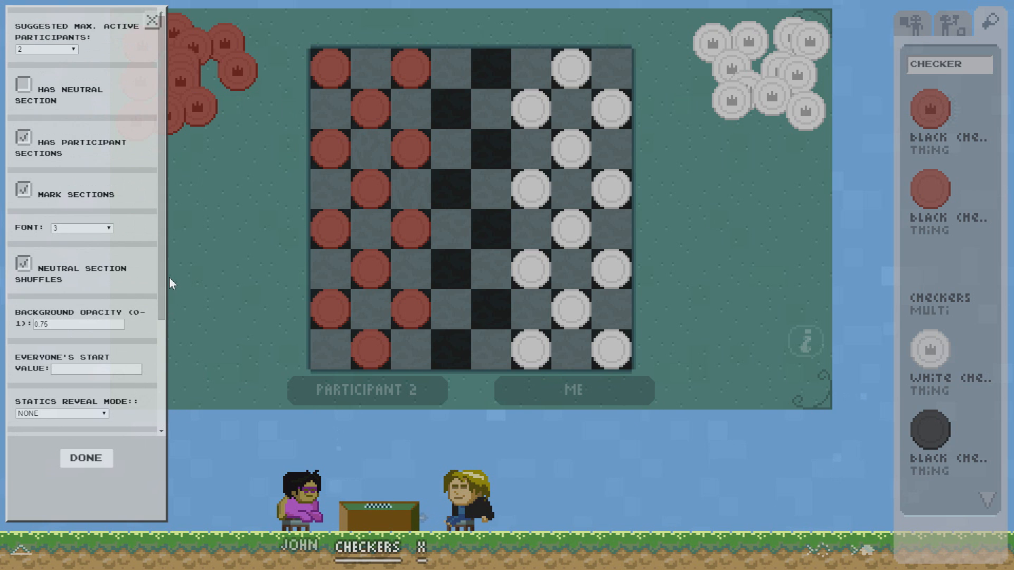
pyautogui.click(25, 192)
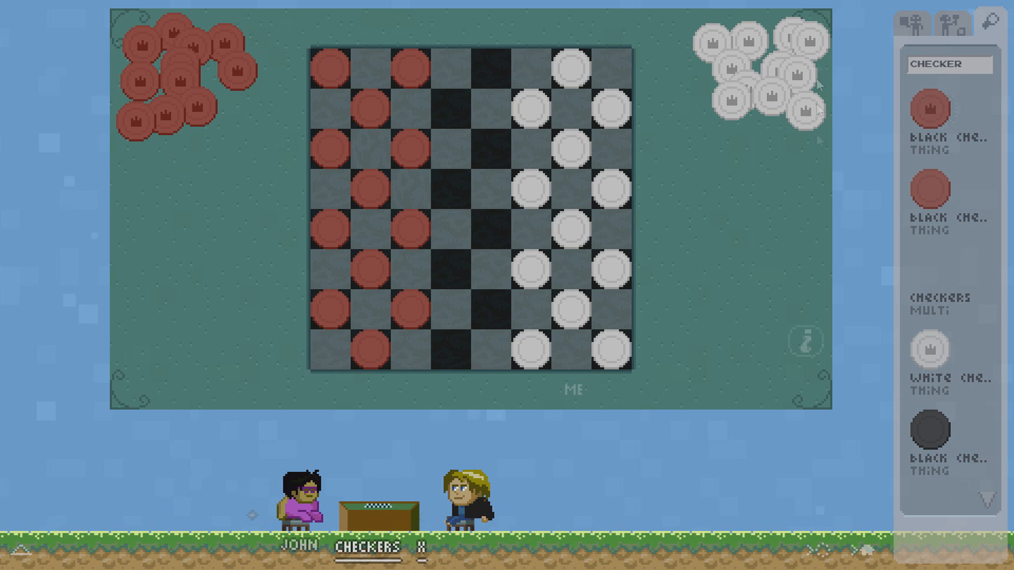
pyautogui.moveTo(724, 287)
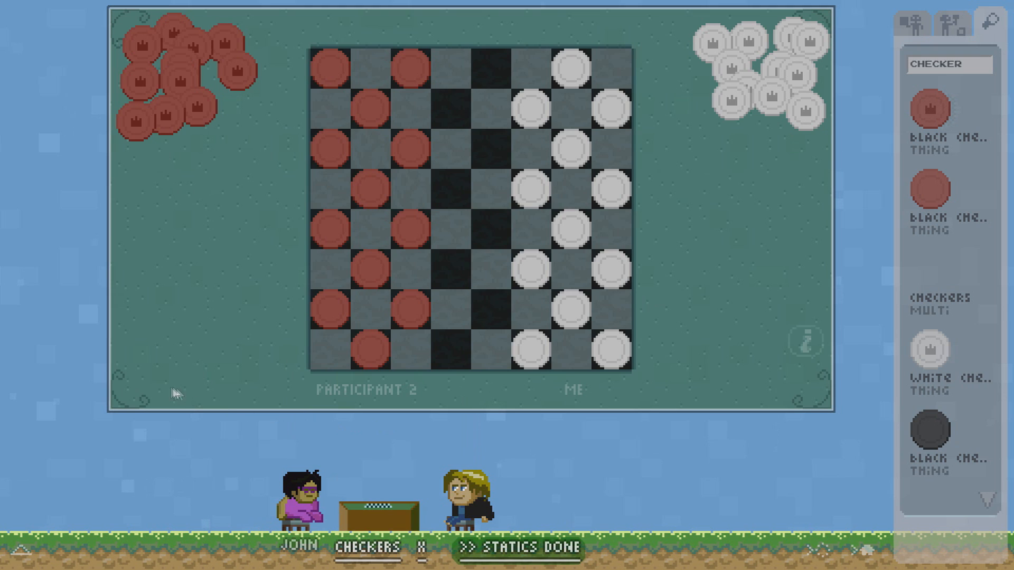
pyautogui.moveTo(138, 399)
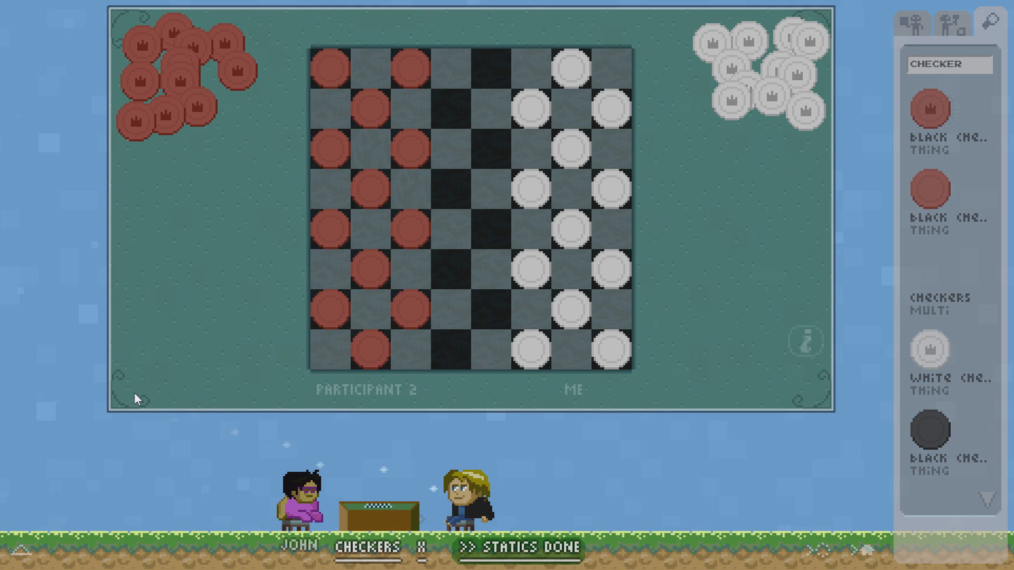
pyautogui.moveTo(210, 287)
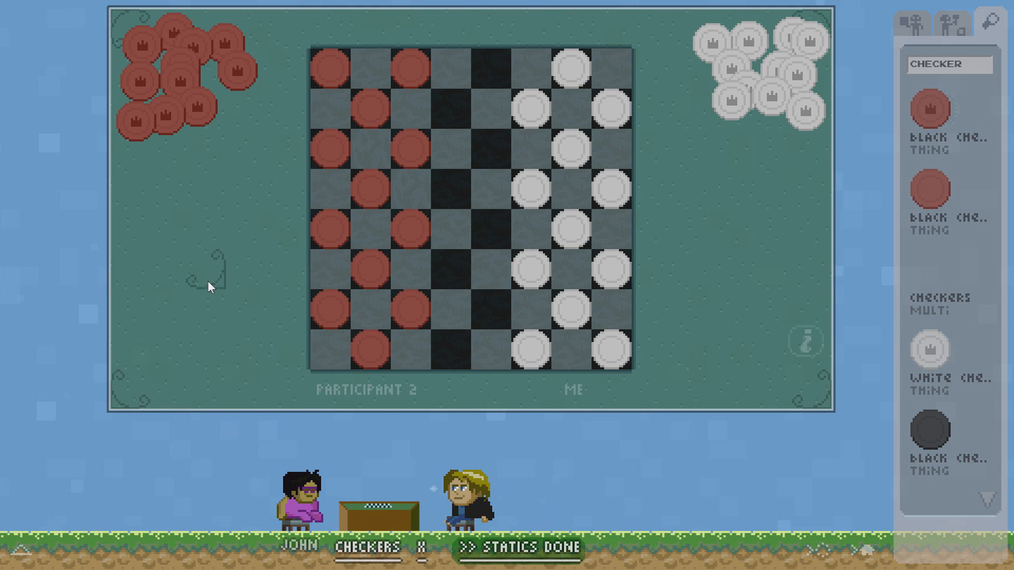
pyautogui.moveTo(146, 274)
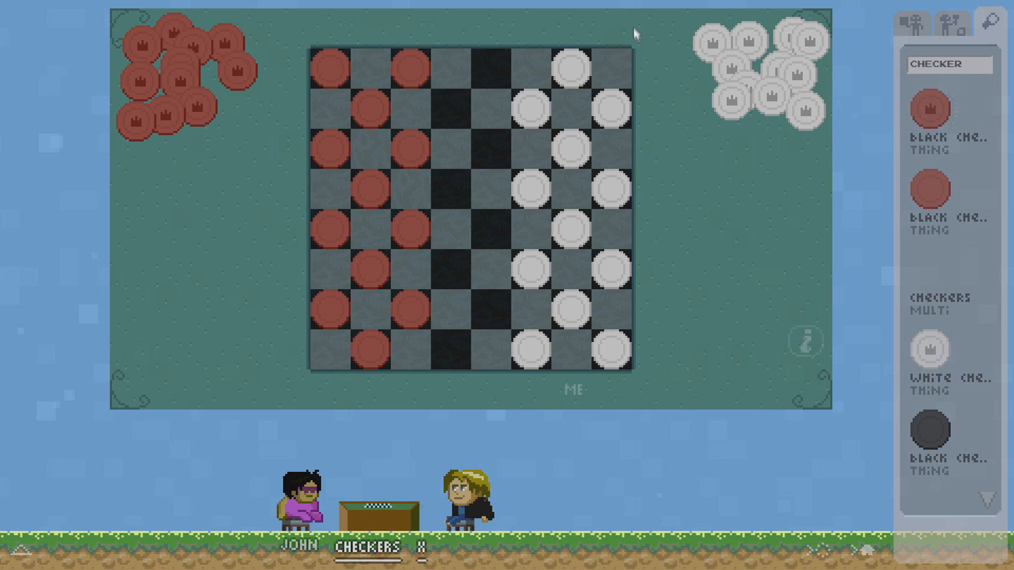
pyautogui.moveTo(336, 49)
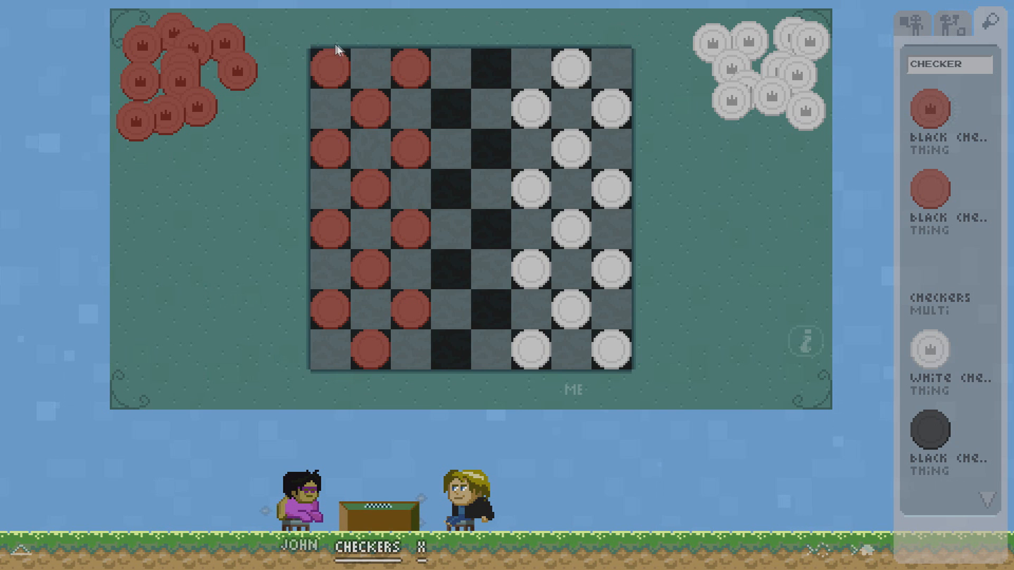
pyautogui.moveTo(657, 79)
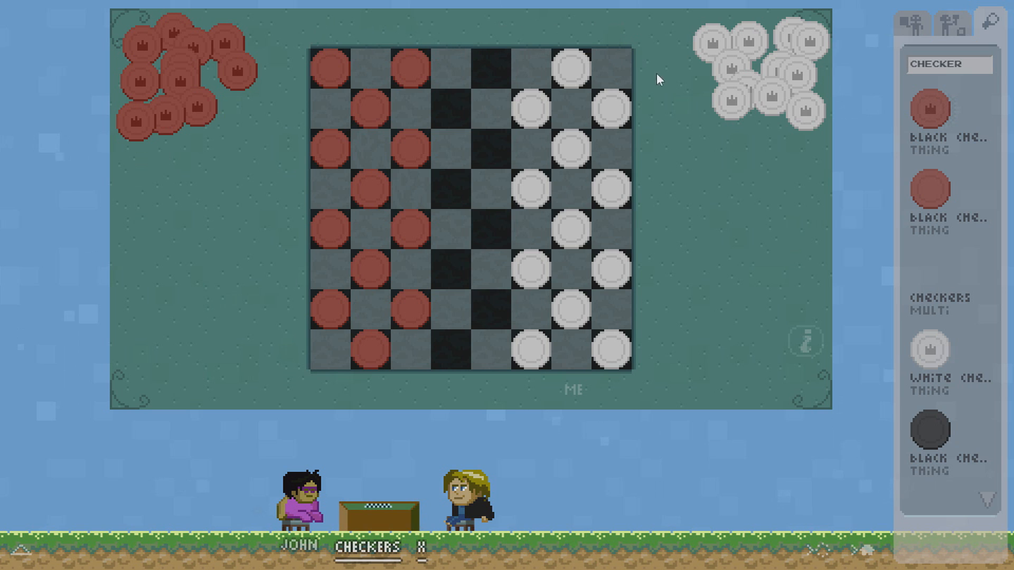
pyautogui.moveTo(653, 373)
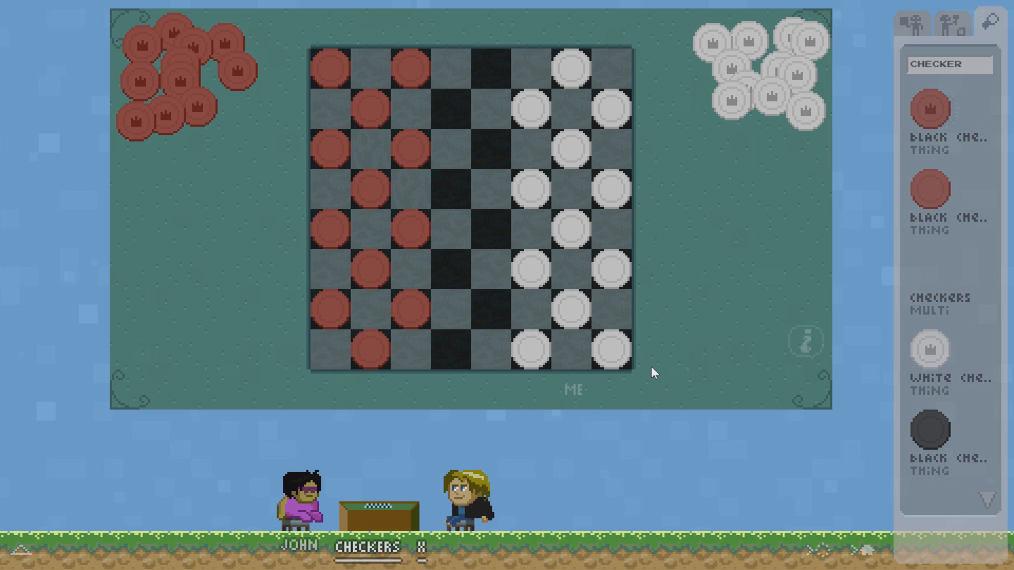
pyautogui.moveTo(180, 124)
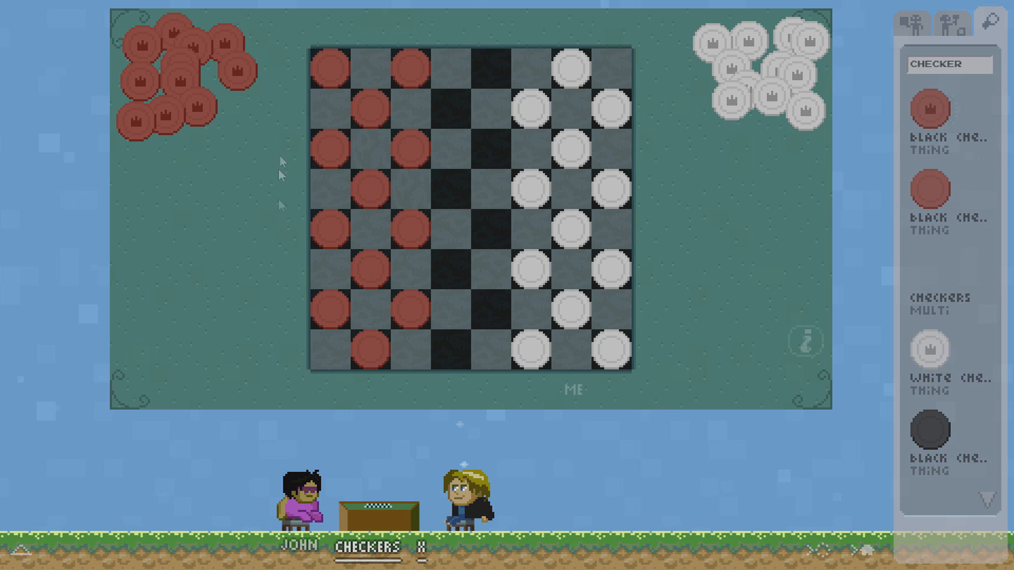
pyautogui.moveTo(513, 382)
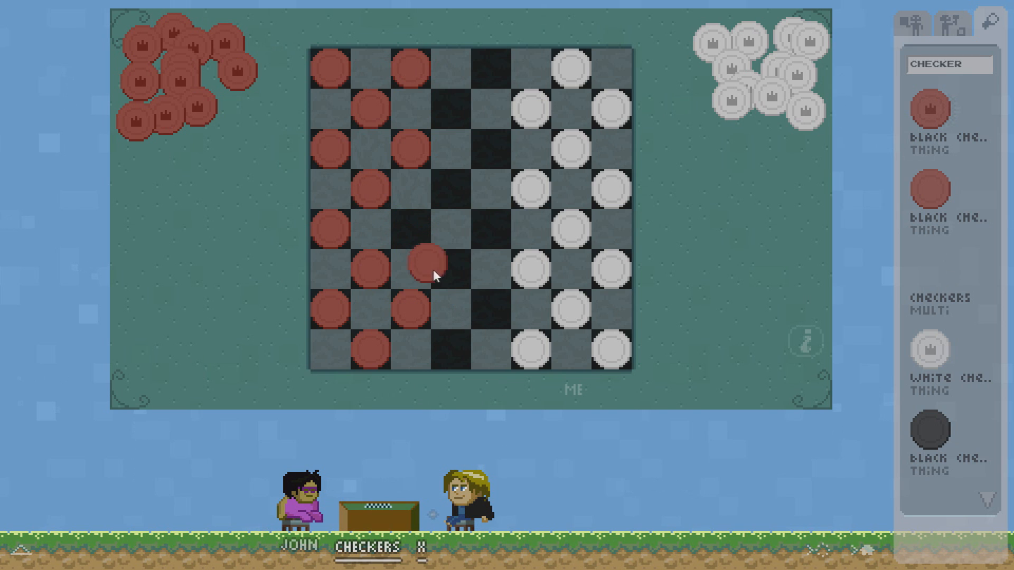
# Move a red checker to another square and back, then open the Checkers menu.
pyautogui.moveTo(426, 262); pyautogui.dragTo(452, 187)
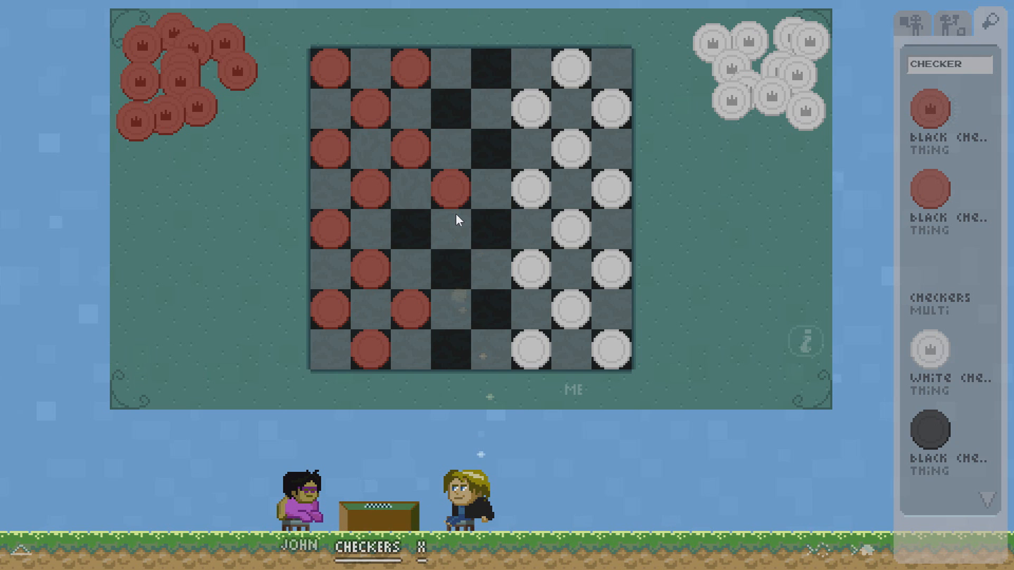
pyautogui.moveTo(438, 190); pyautogui.dragTo(407, 236)
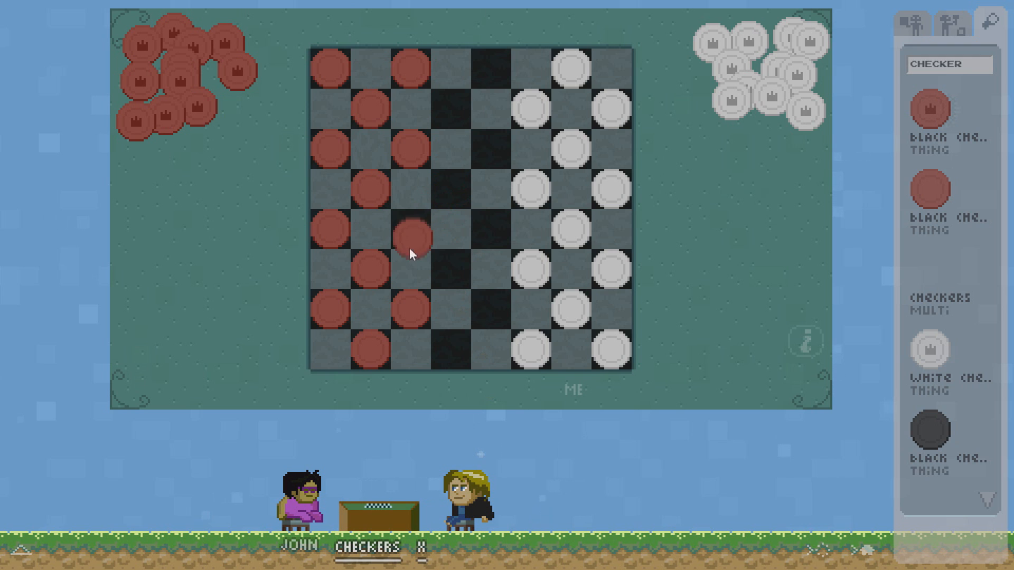
pyautogui.rightClick(367, 548)
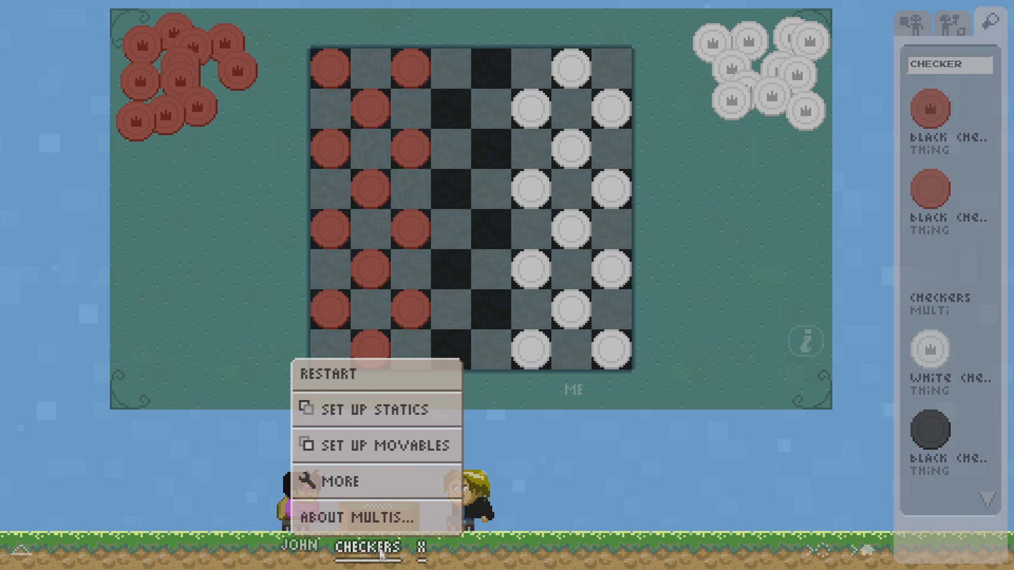
# Set snap-to-grid left/top with width 8 and height 8, then close settings.
pyautogui.click(340, 481)
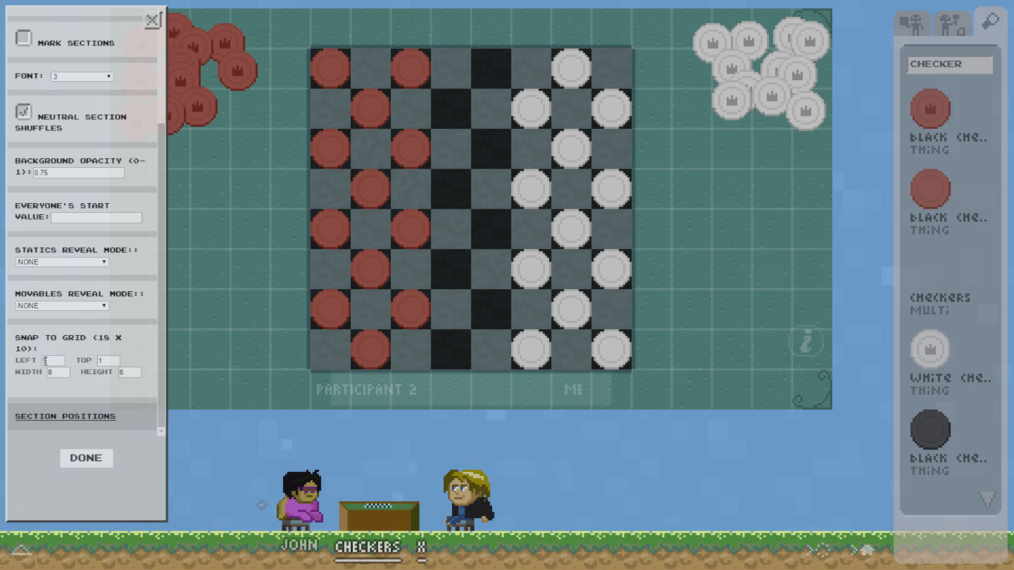
pyautogui.click(153, 19)
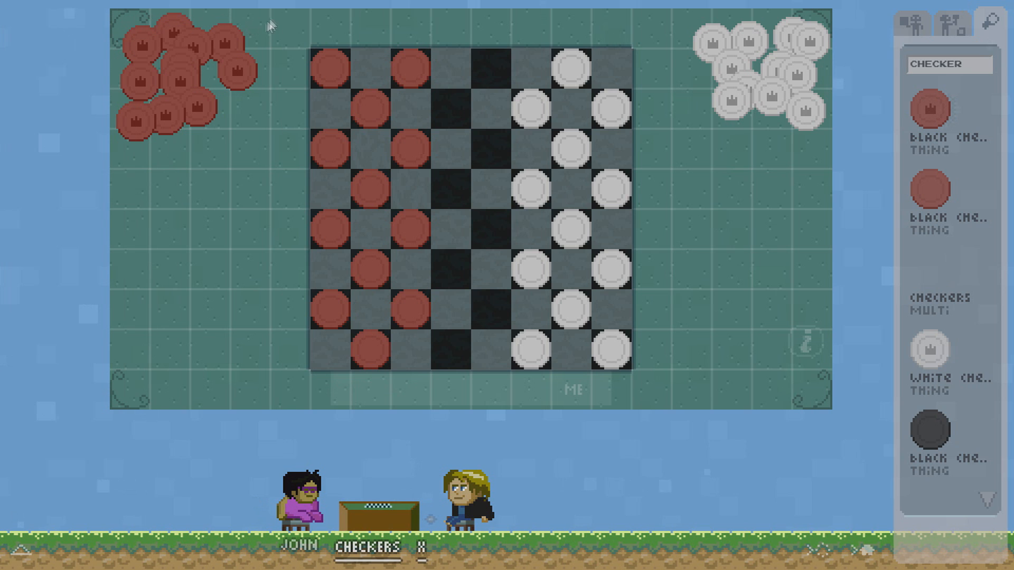
pyautogui.moveTo(385, 79)
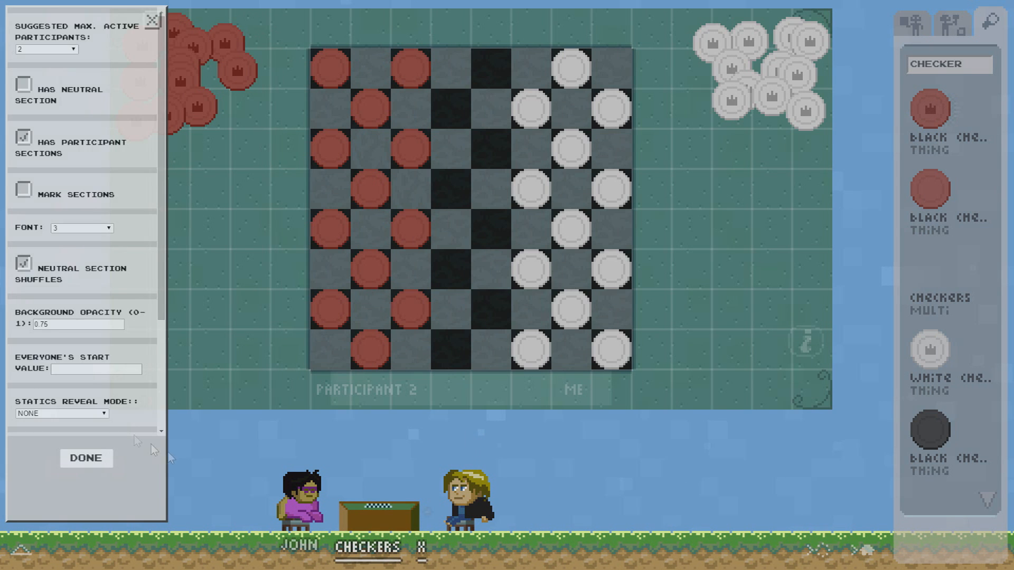
pyautogui.scroll(-3)
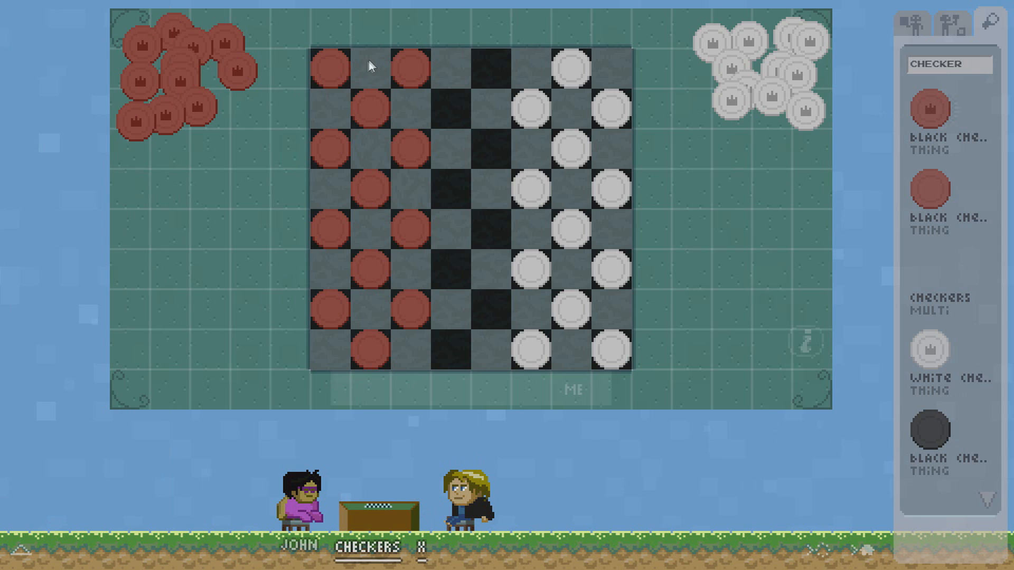
pyautogui.moveTo(623, 105)
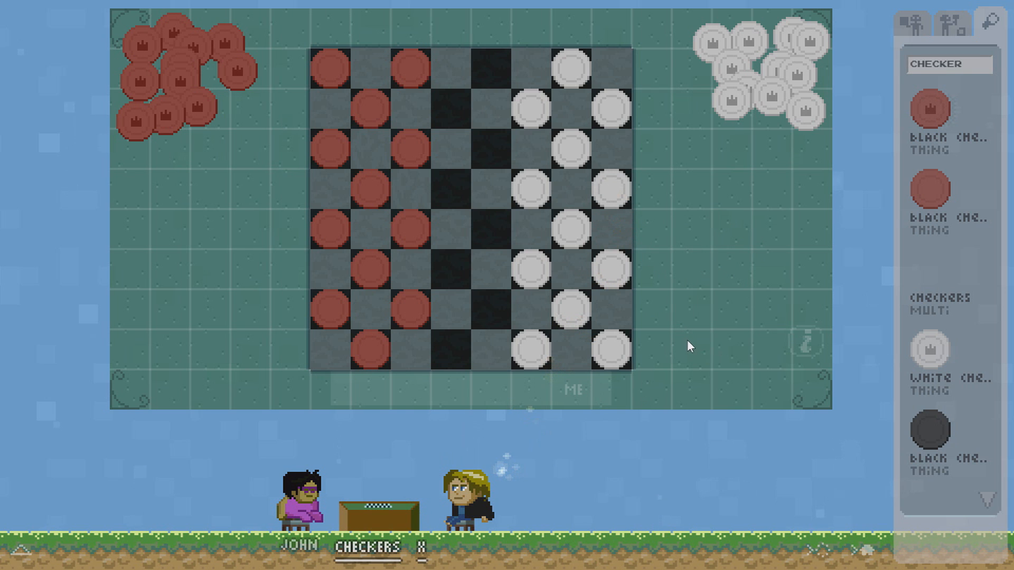
pyautogui.click(805, 343)
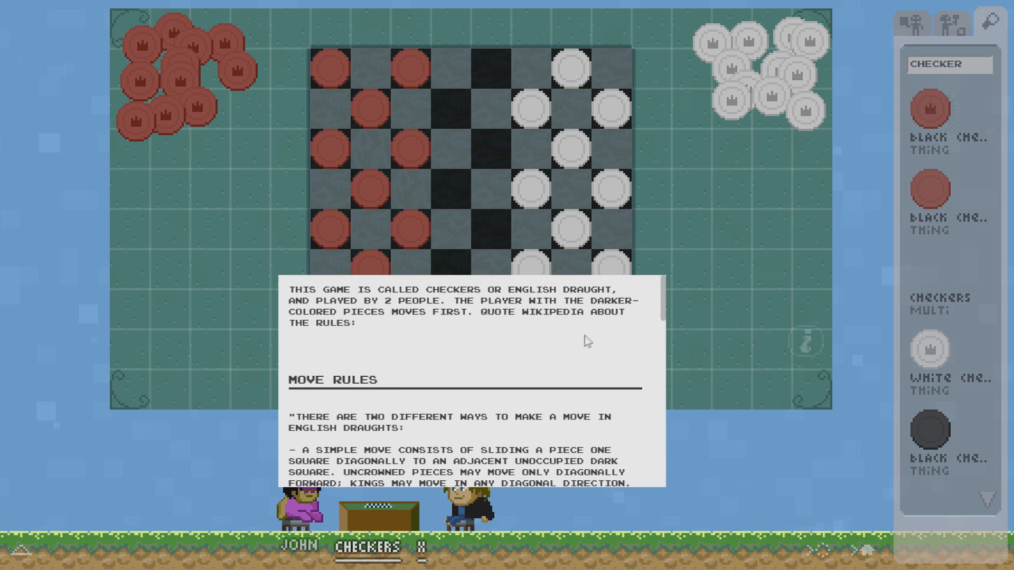
pyautogui.moveTo(545, 336)
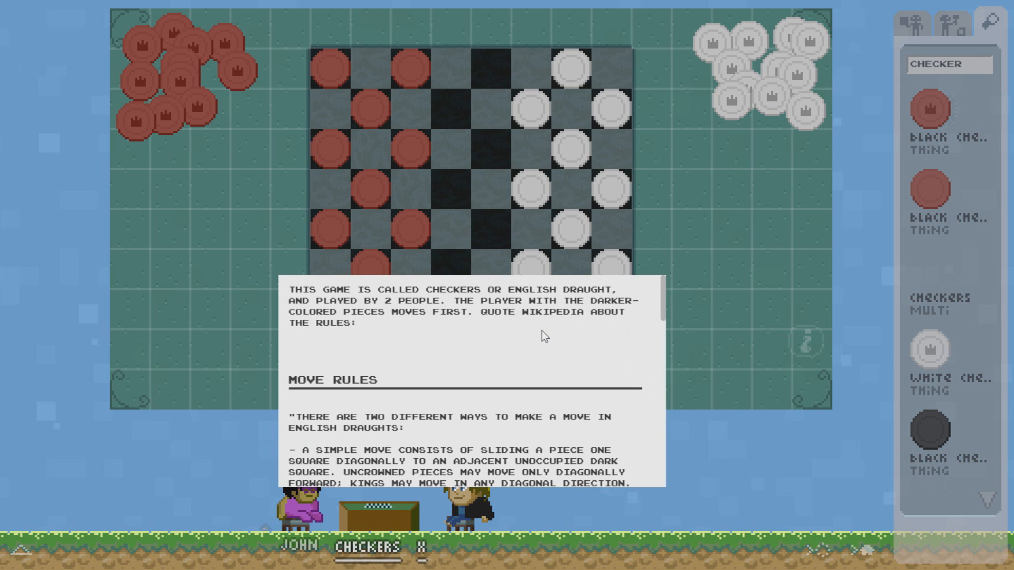
pyautogui.click(807, 343)
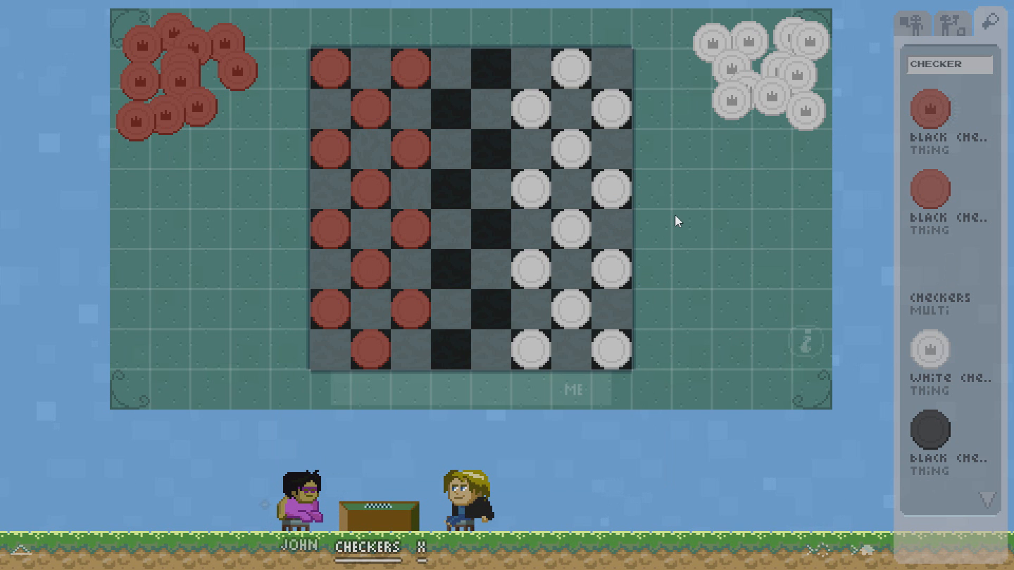